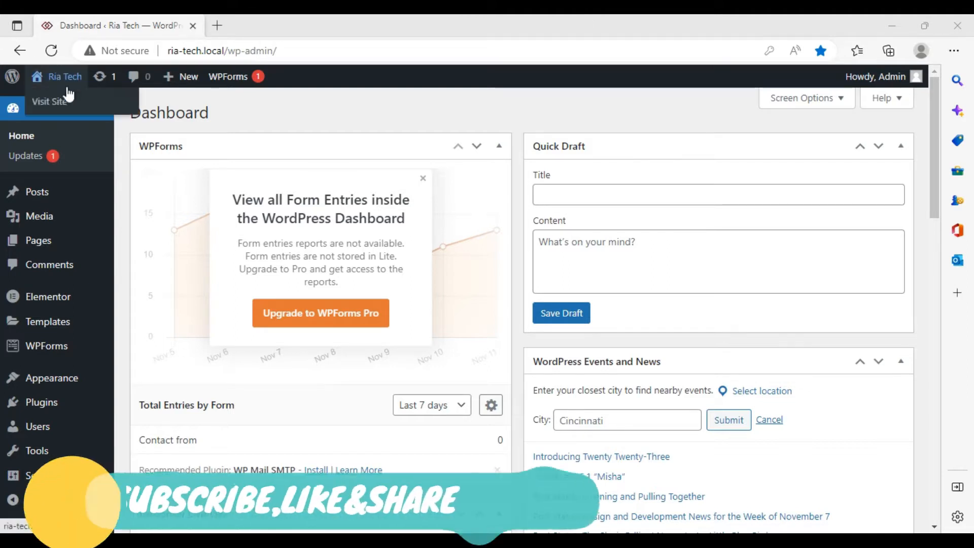
# - Visit the Ria Tech live site and scroll down to its footer
pyautogui.click(47, 101)
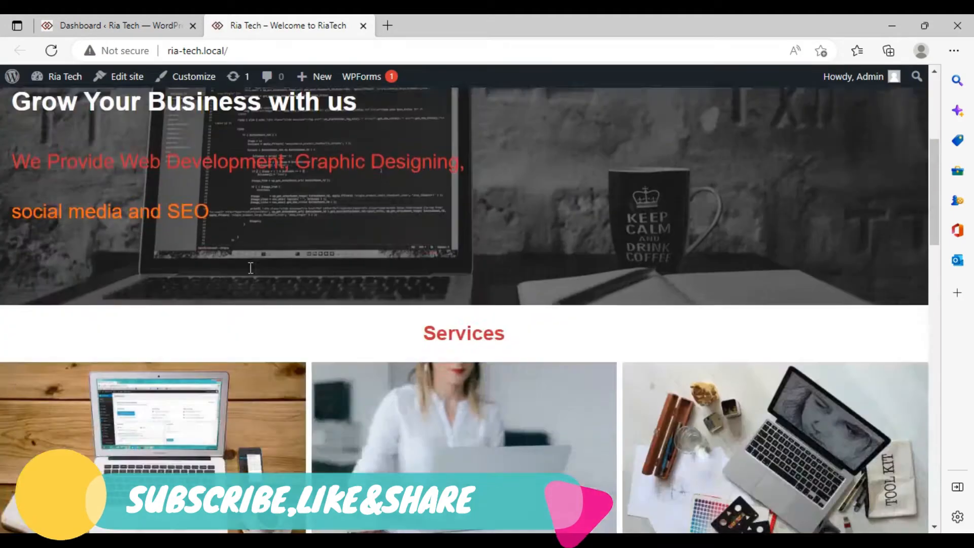
pyautogui.scroll(-3)
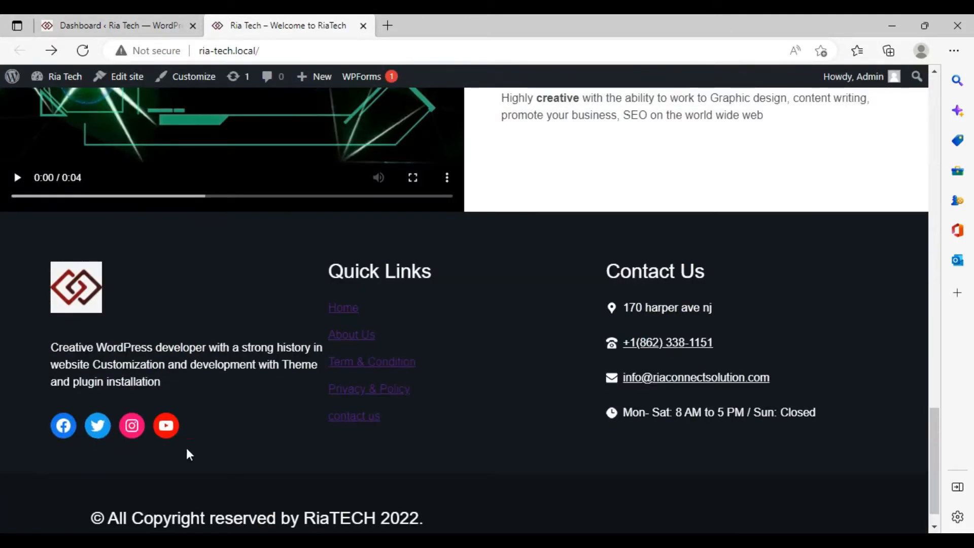
pyautogui.moveTo(44, 458)
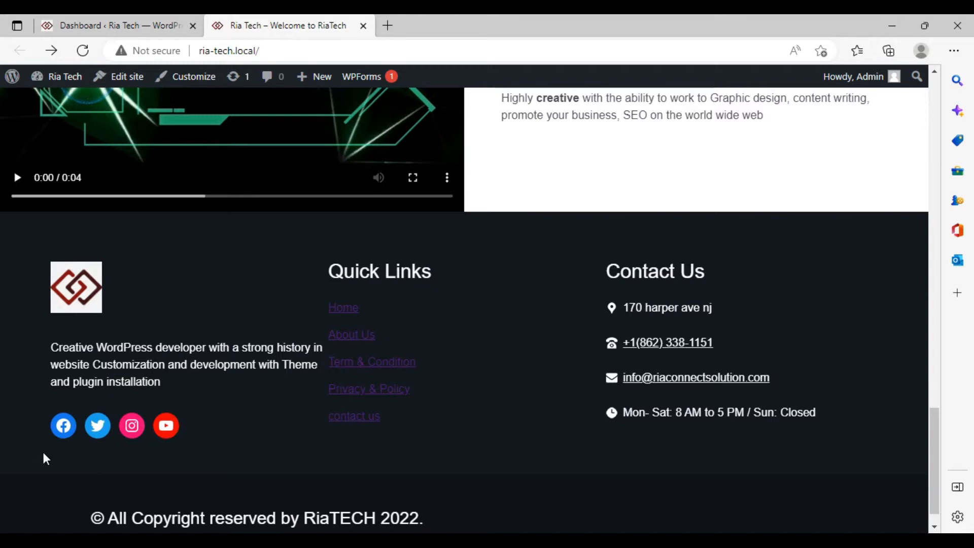
pyautogui.moveTo(165, 448)
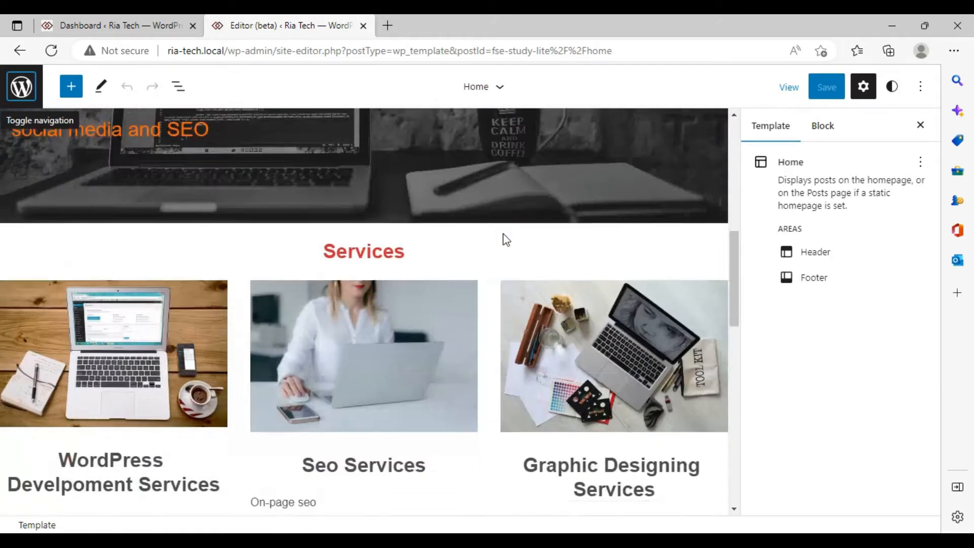
# - Scroll the Home template to the footer and edit the Facebook icon's link
pyautogui.scroll(-3)
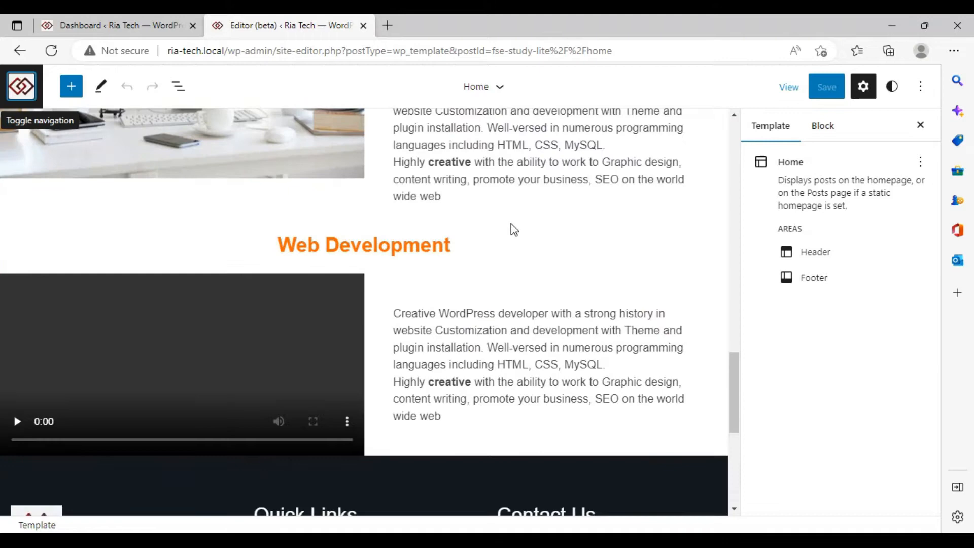
pyautogui.scroll(-3)
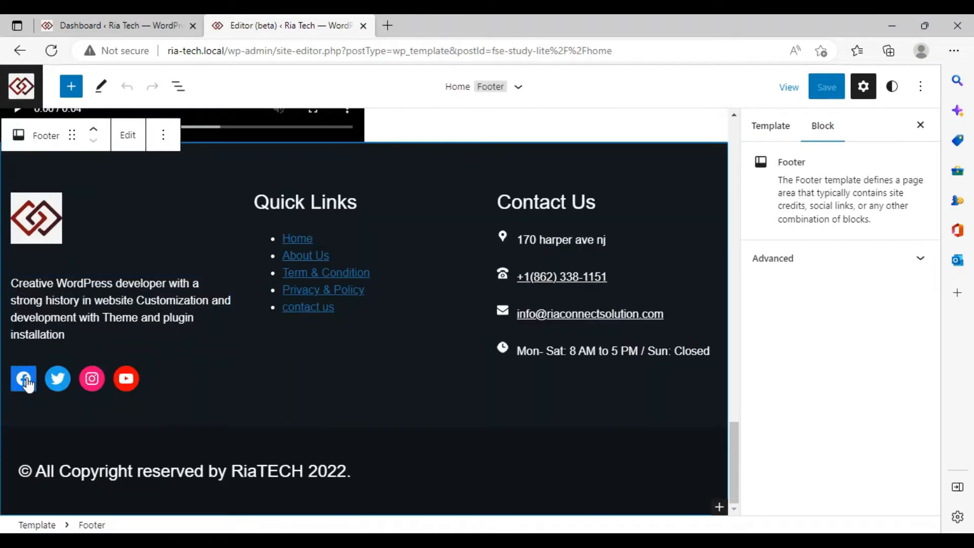
pyautogui.click(23, 379)
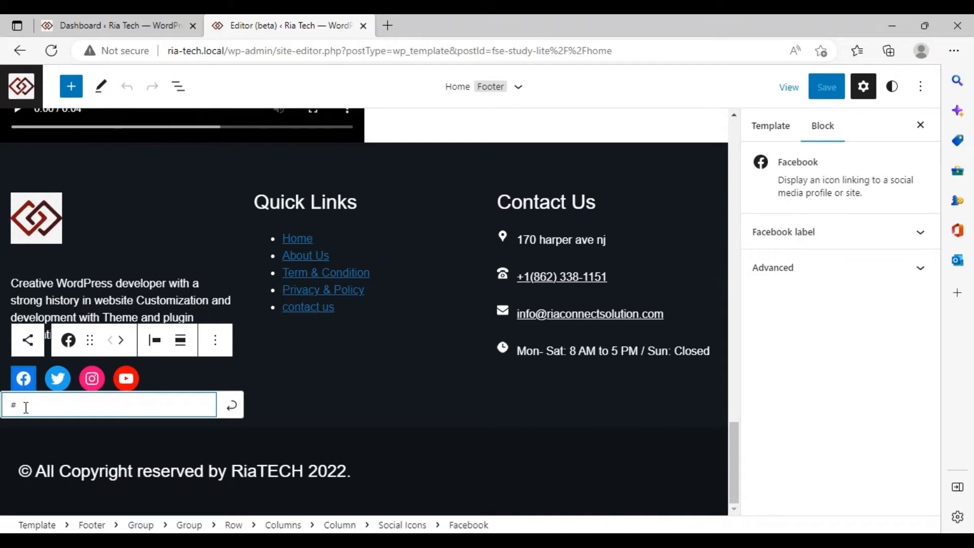
pyautogui.moveTo(41, 416)
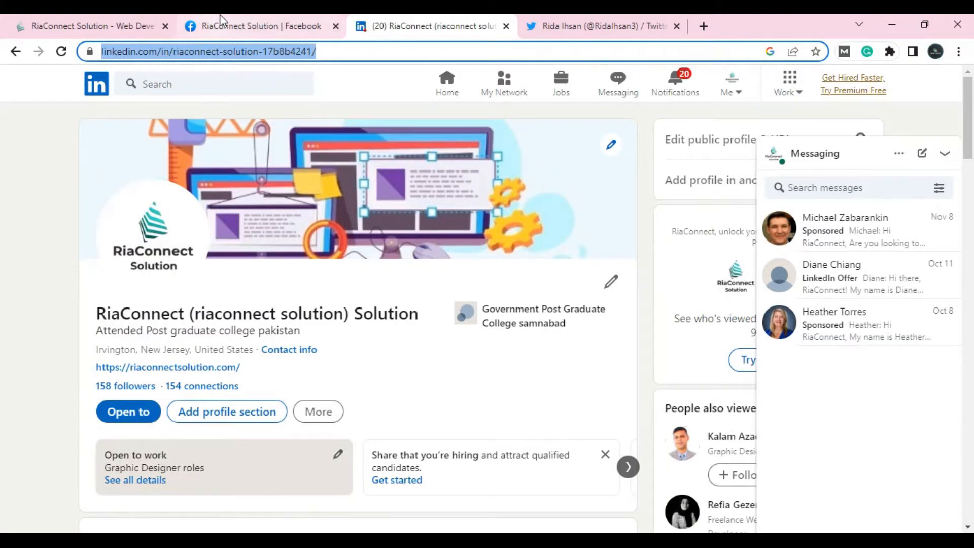
# - Switch to the RiaConnect Solution Facebook page and select its web address
pyautogui.click(255, 26)
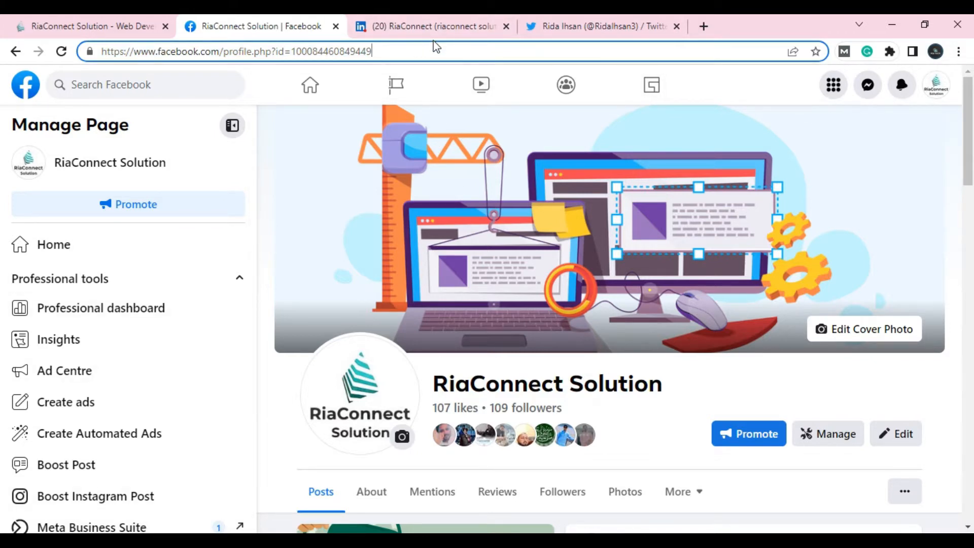
pyautogui.click(203, 51)
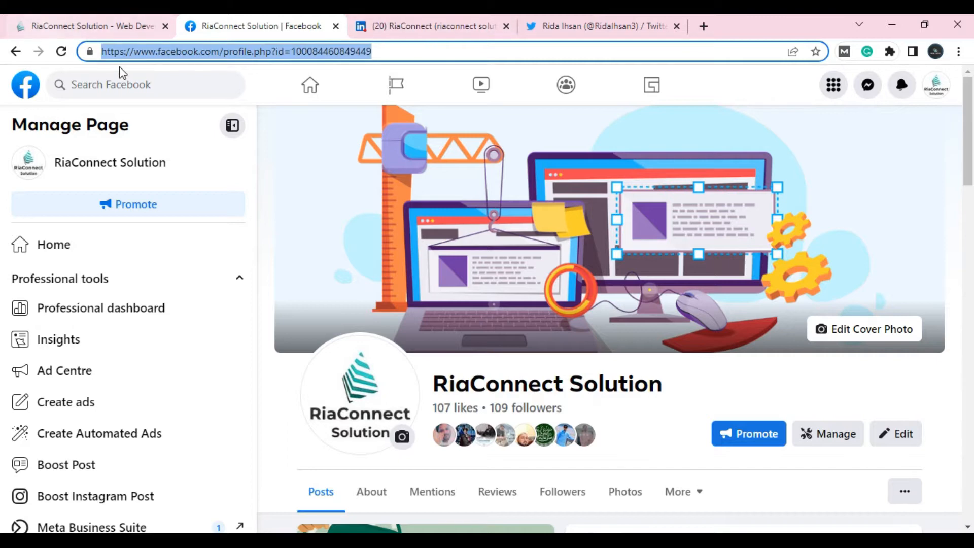
pyautogui.moveTo(441, 73)
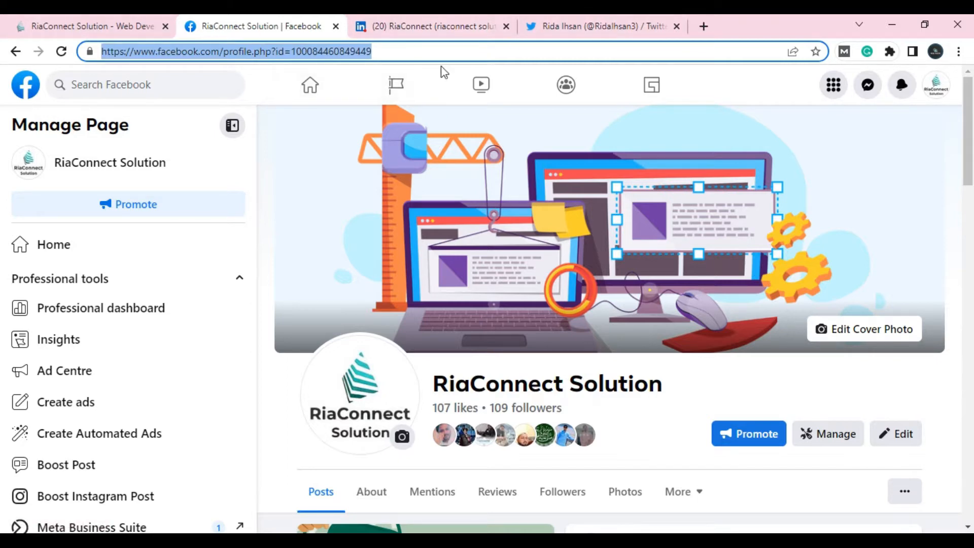
pyautogui.moveTo(396, 85)
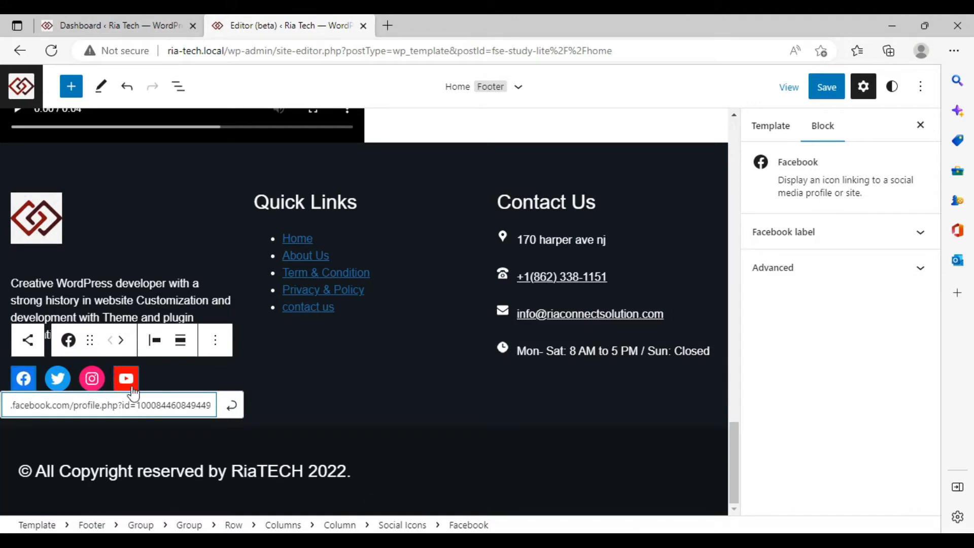
# - Apply the pasted Facebook URL, save the footer, and open Ria Tech in a new tab
pyautogui.click(826, 87)
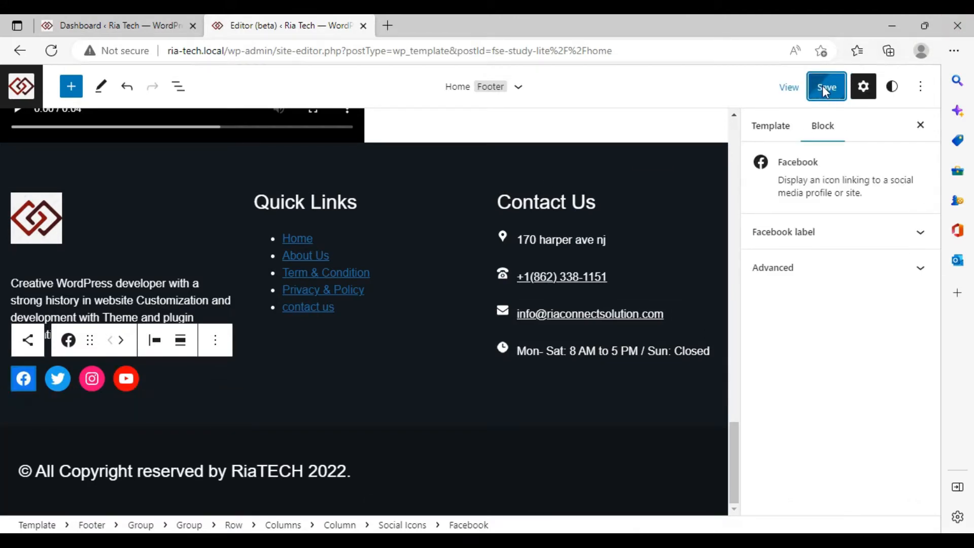
pyautogui.click(102, 25)
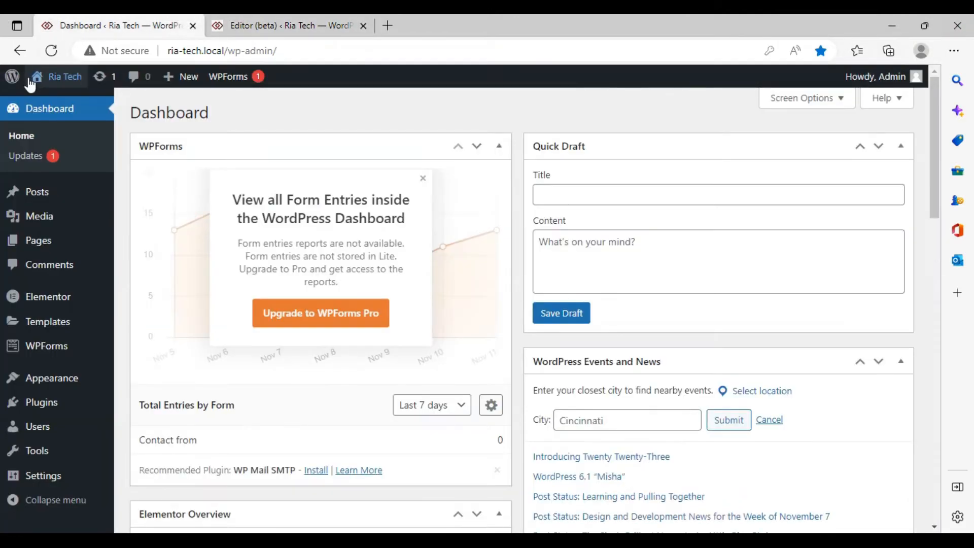
pyautogui.rightClick(64, 76)
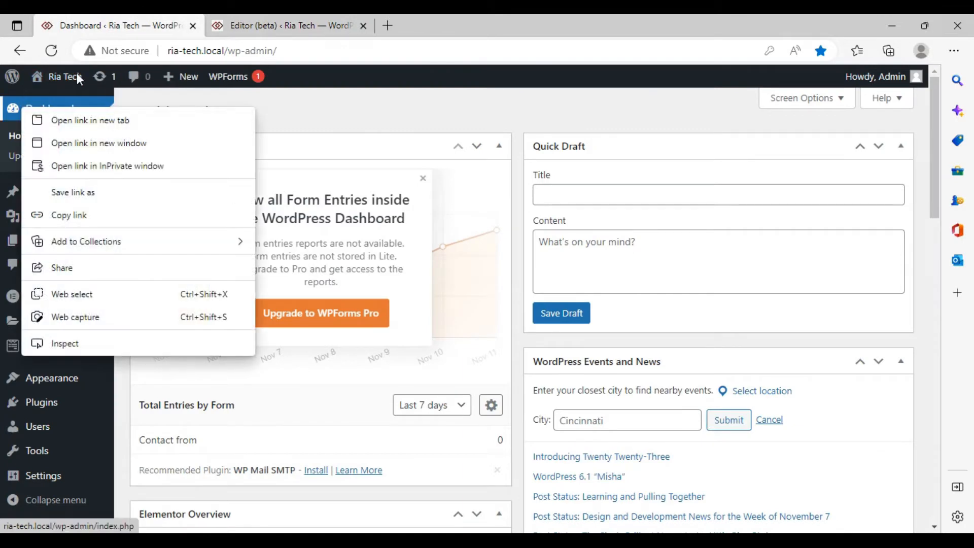
pyautogui.click(90, 120)
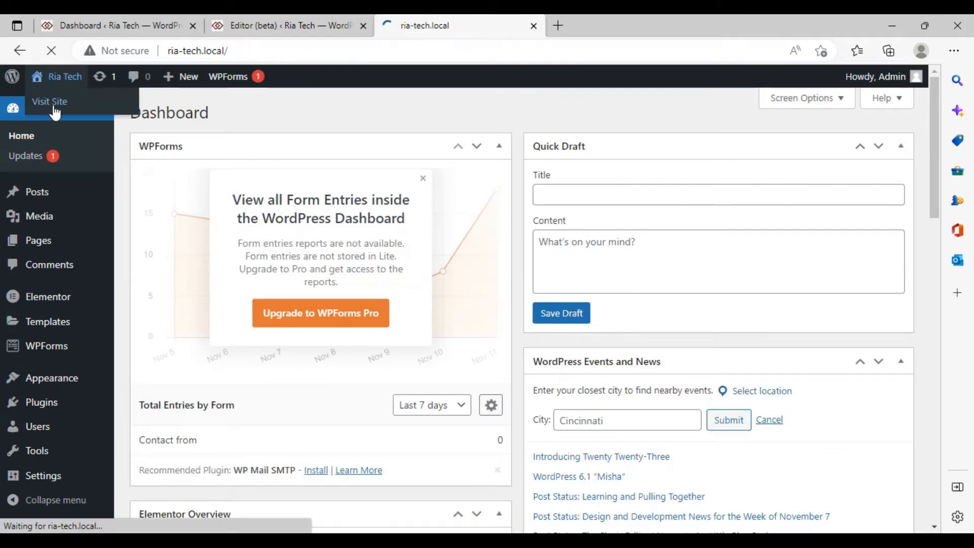
# - Test the live footer's Facebook icon, browsing the RiaConnect Solution page it opens
pyautogui.click(49, 101)
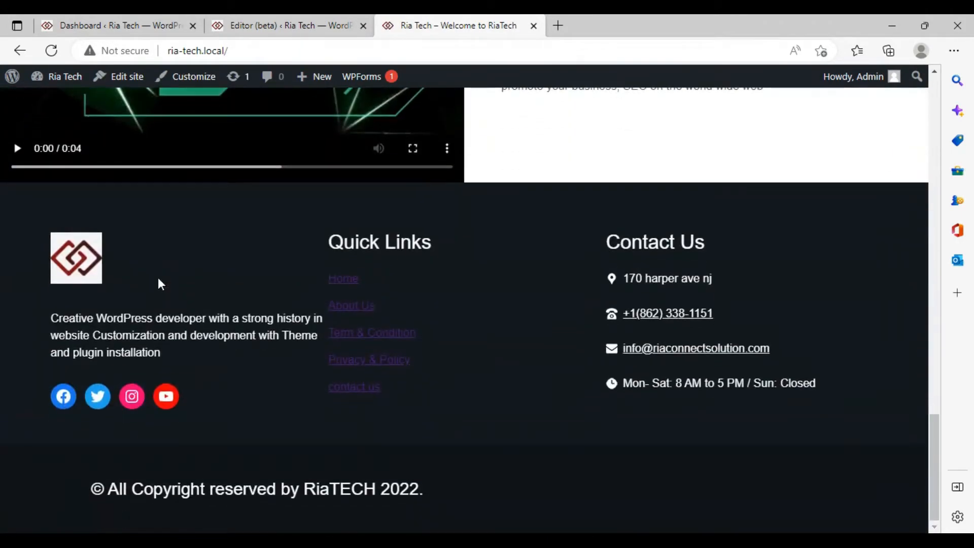
pyautogui.moveTo(63, 396)
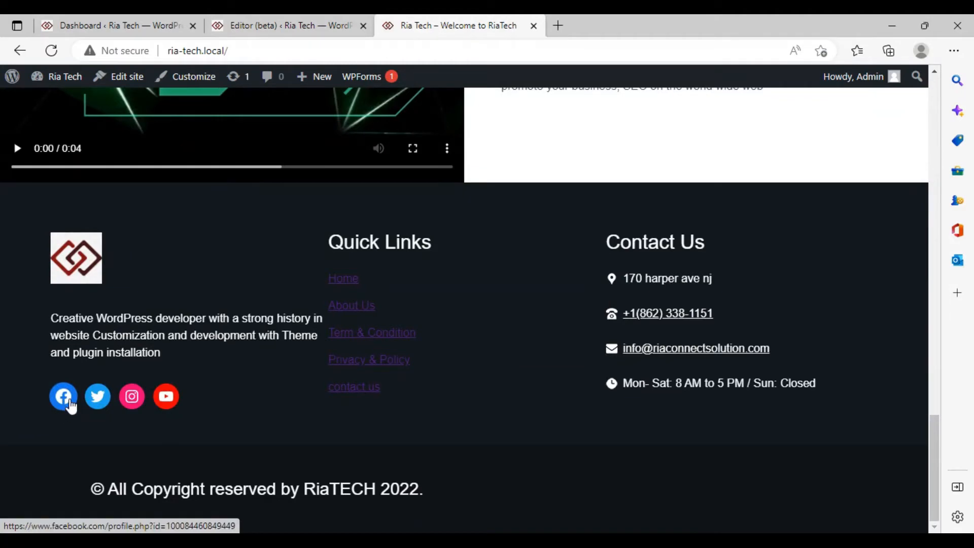
pyautogui.click(63, 396)
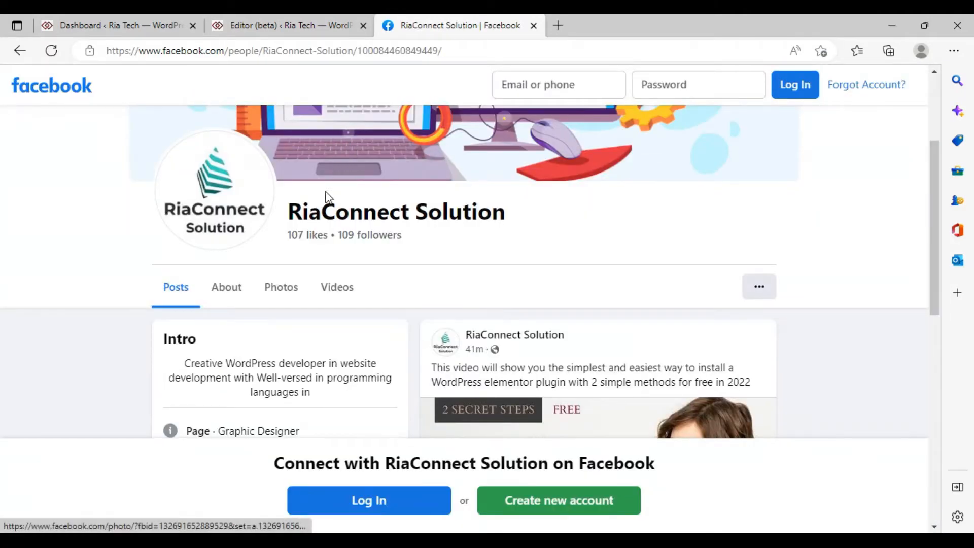
pyautogui.scroll(-3)
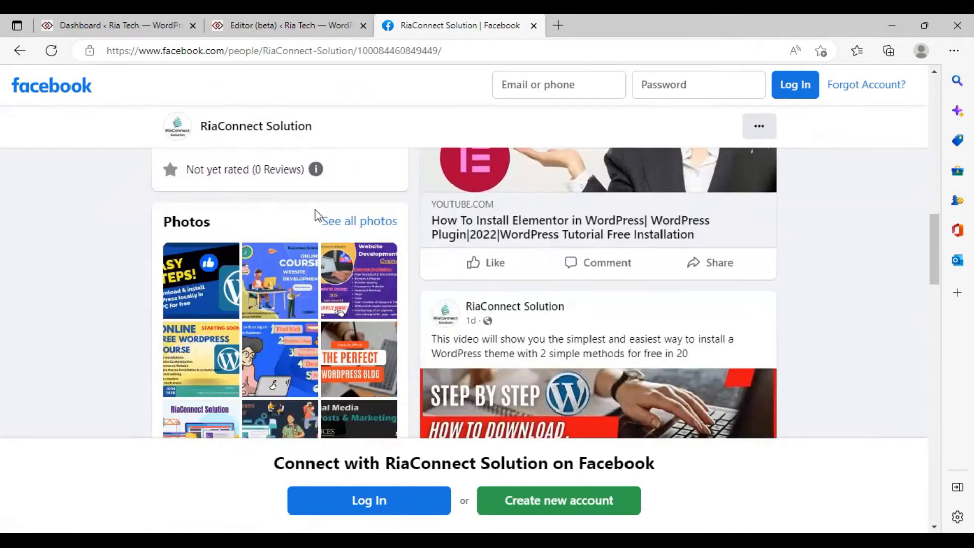
pyautogui.scroll(-3)
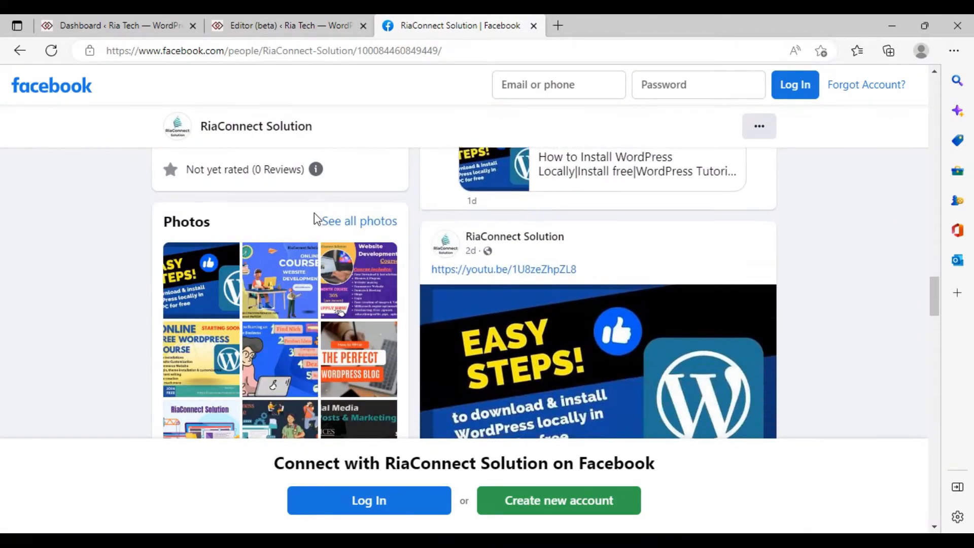
pyautogui.scroll(3)
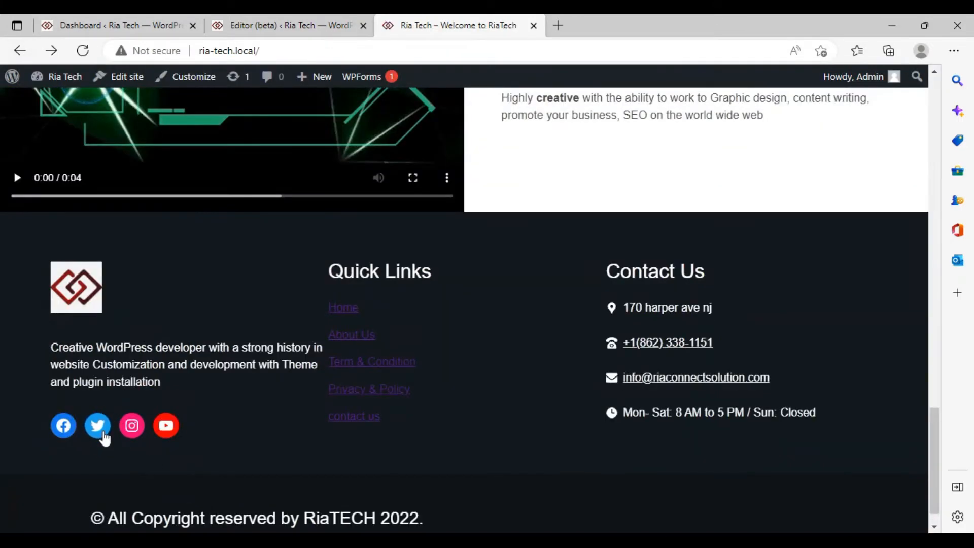
# - Move through the dashboard and editor tabs, then open a new Chrome tab for searching
pyautogui.click(117, 26)
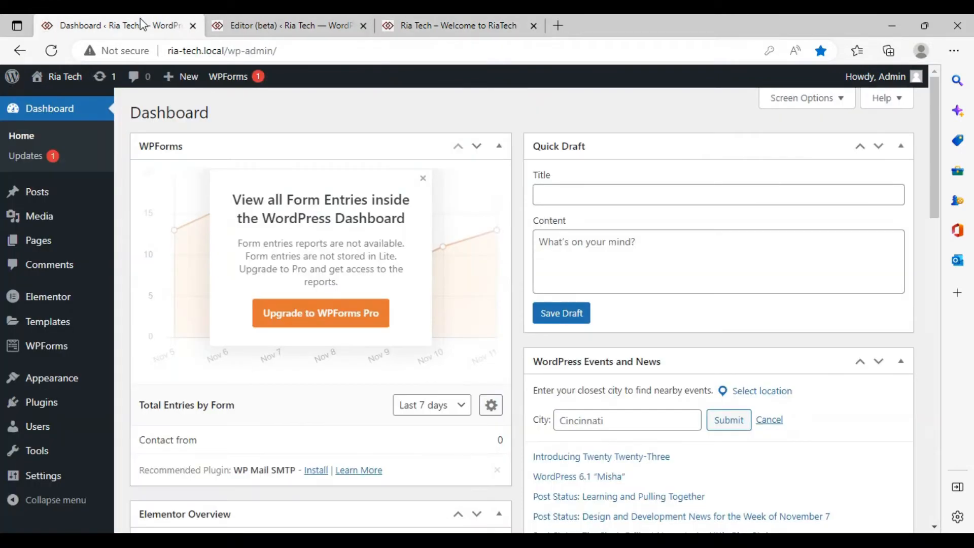
pyautogui.click(290, 26)
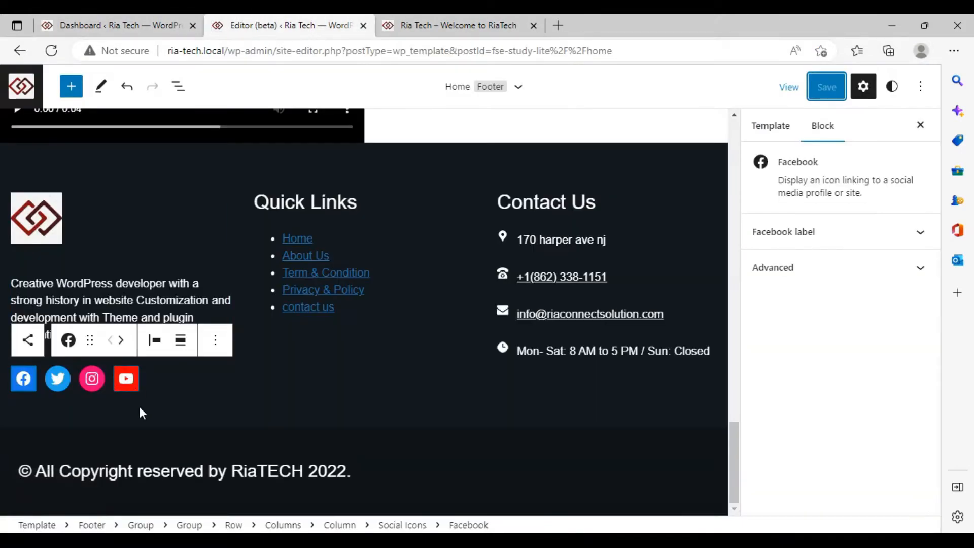
pyautogui.click(125, 378)
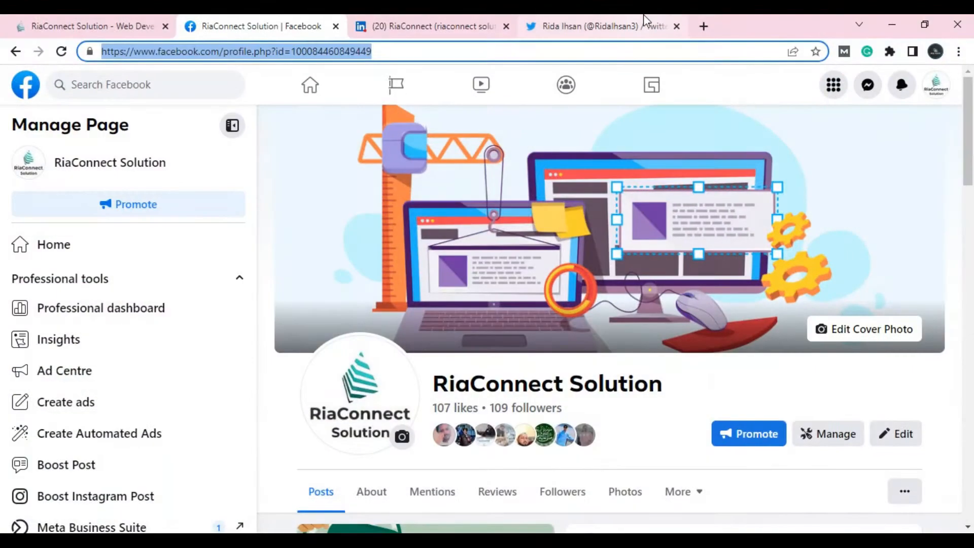
pyautogui.click(703, 25)
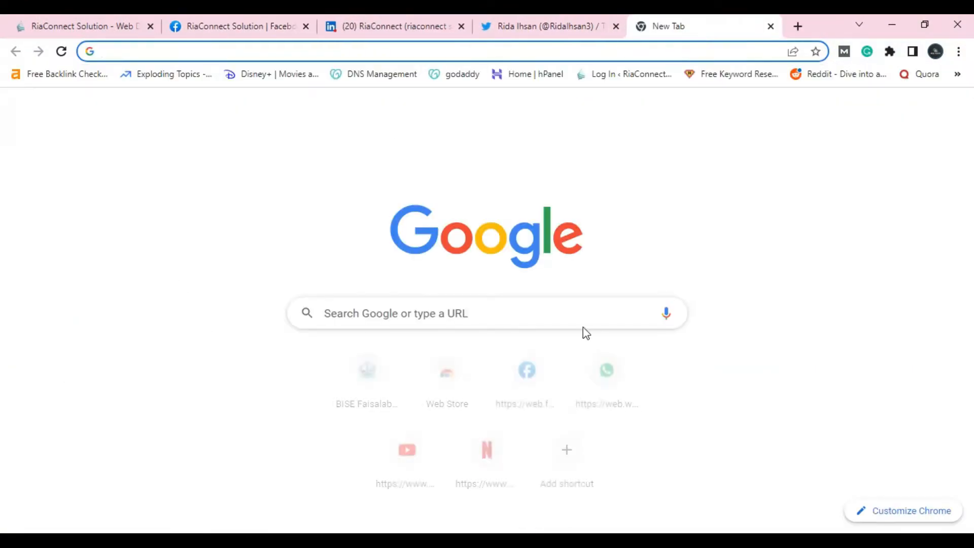
pyautogui.click(407, 450)
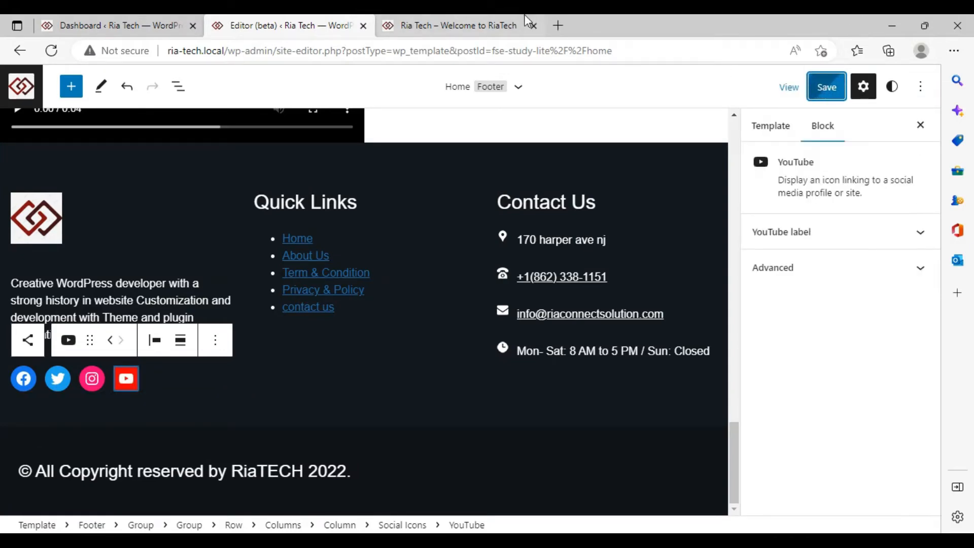
# - Follow the live footer's YouTube icon to the Ria TECH channel and browse it
pyautogui.click(452, 26)
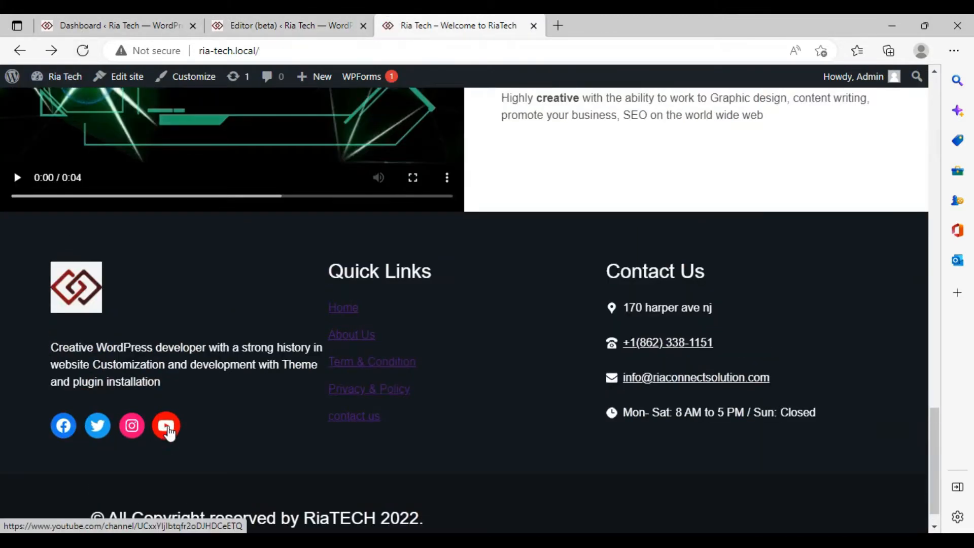
pyautogui.click(165, 425)
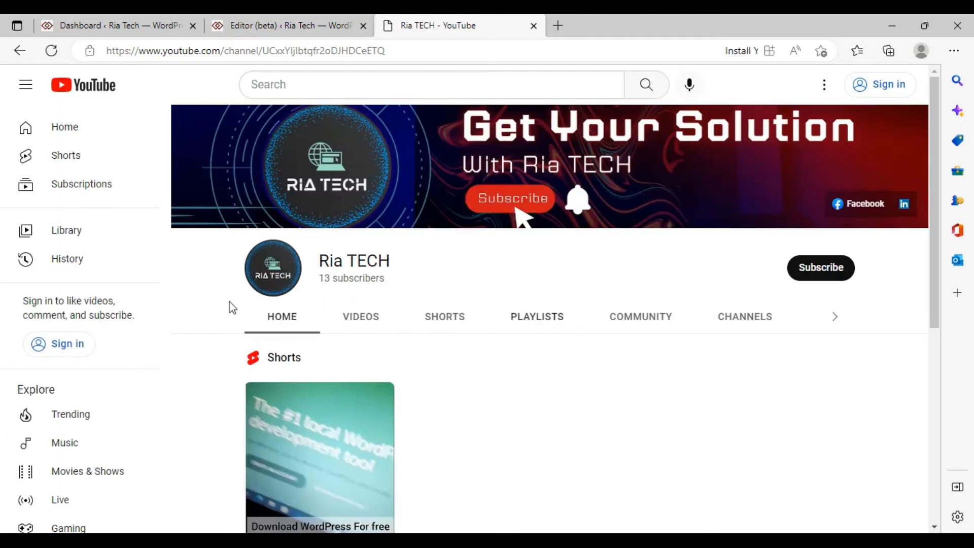
pyautogui.scroll(-3)
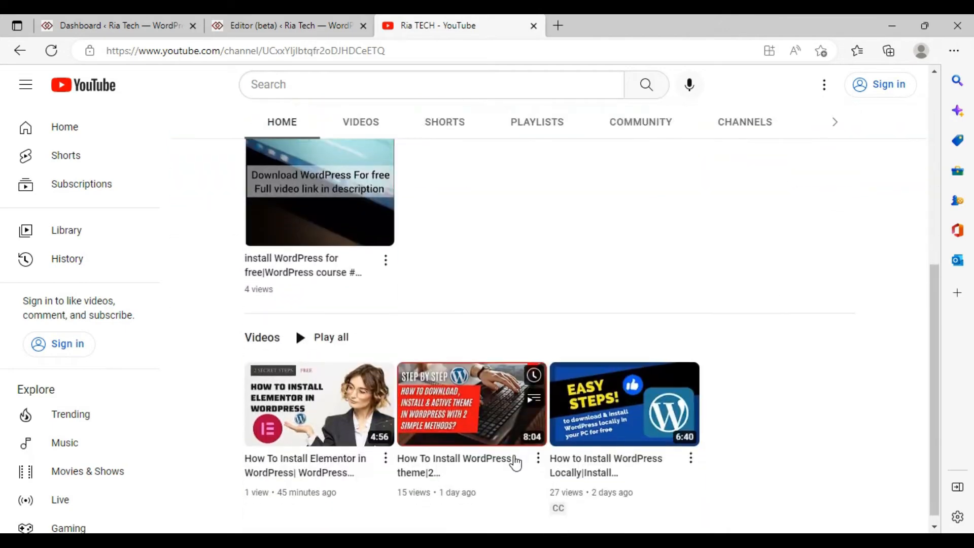
pyautogui.scroll(-3)
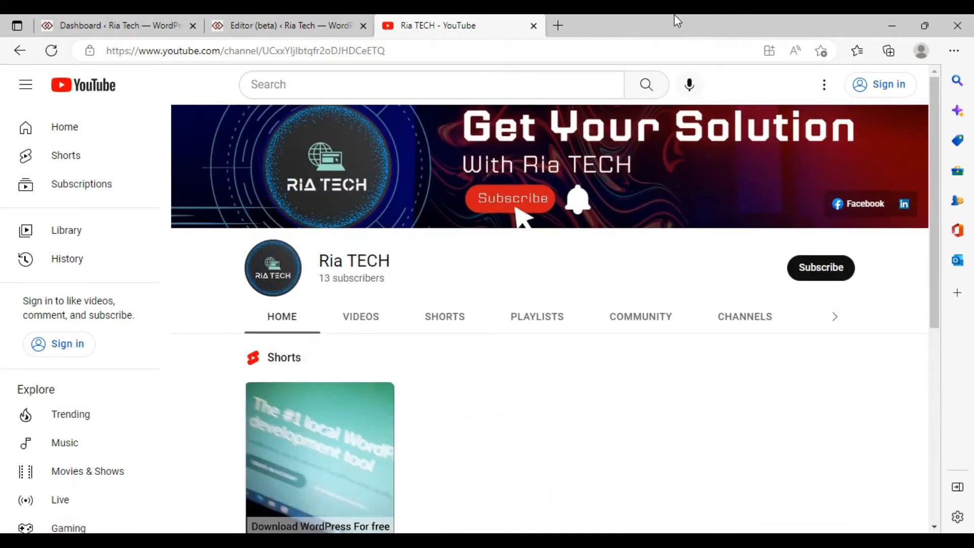
pyautogui.click(288, 26)
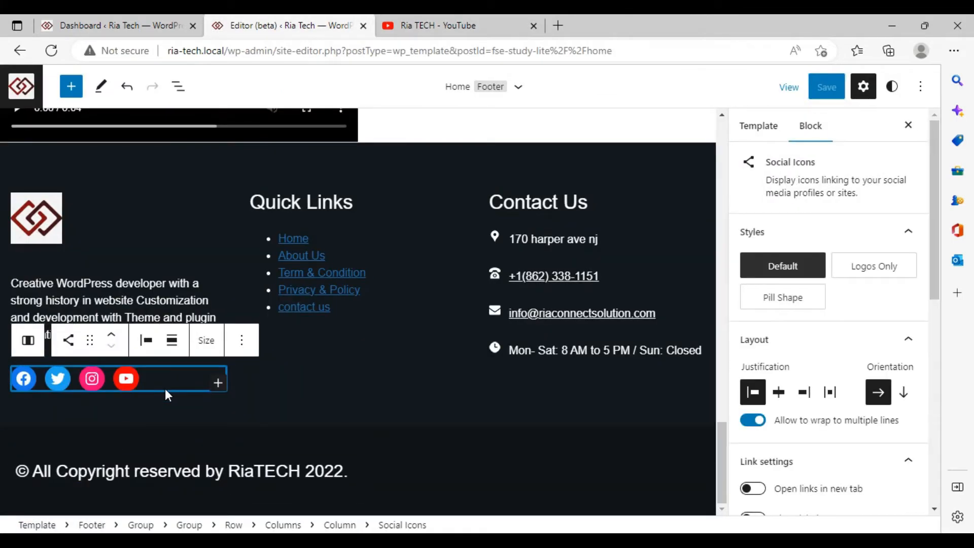
pyautogui.moveTo(204, 391)
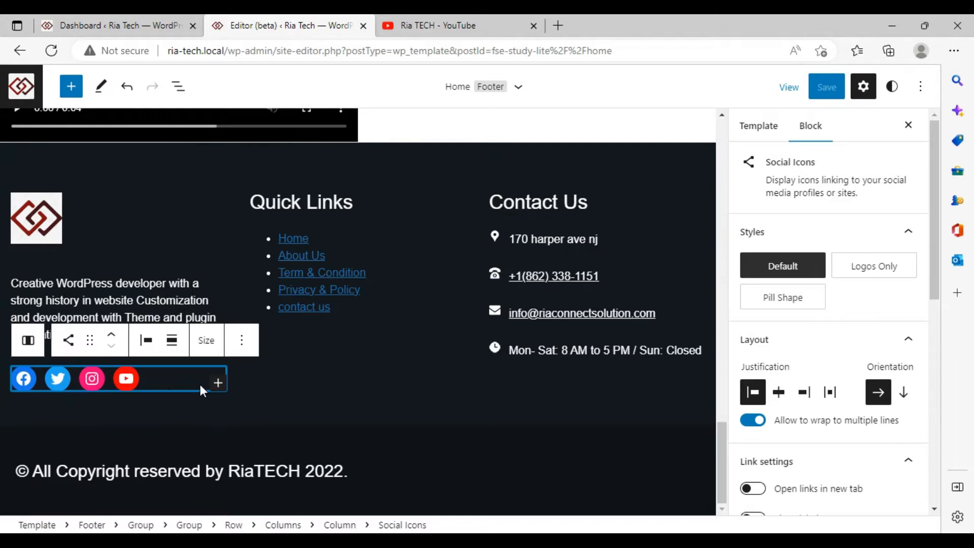
pyautogui.moveTo(218, 383)
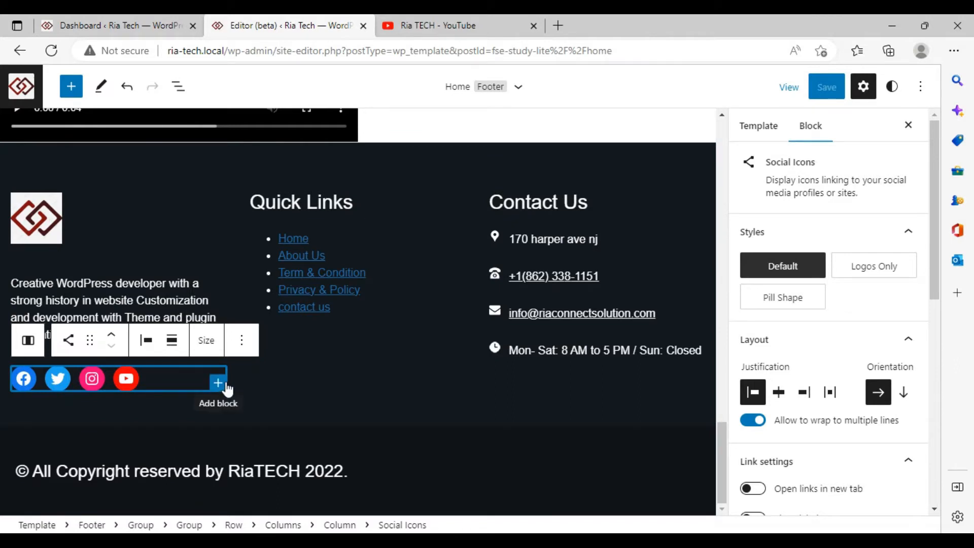
pyautogui.moveTo(223, 395)
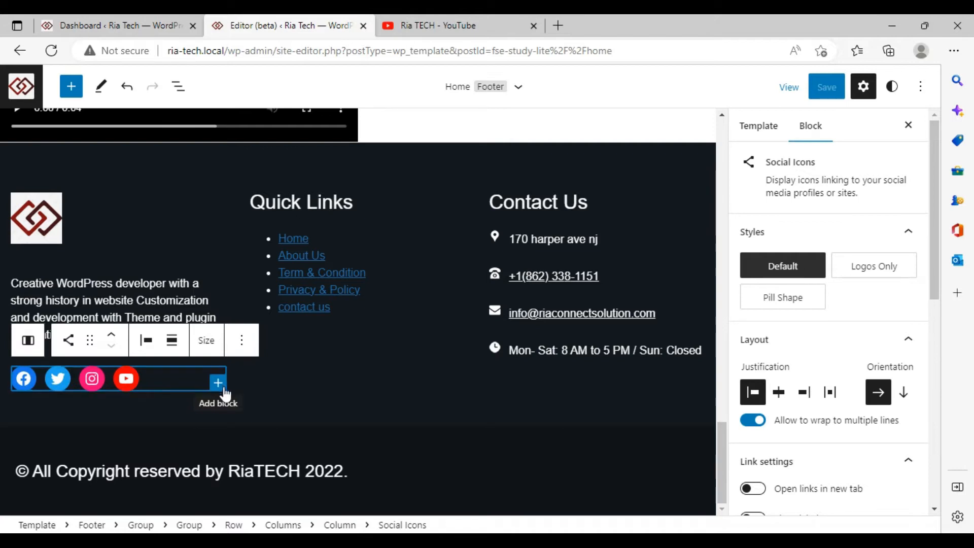
# - Search 'link' among social services and add a LinkedIn icon after YouTube
pyautogui.click(219, 383)
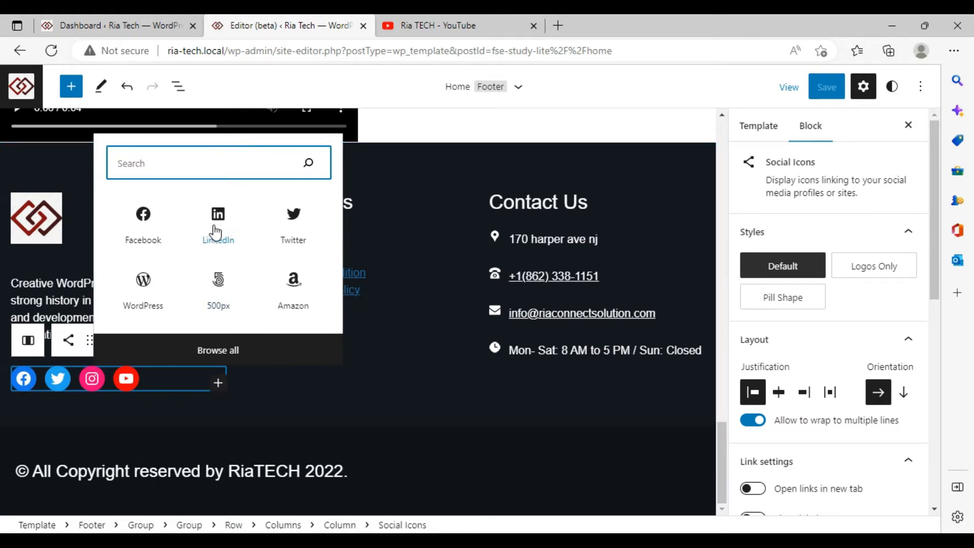
pyautogui.write('li')
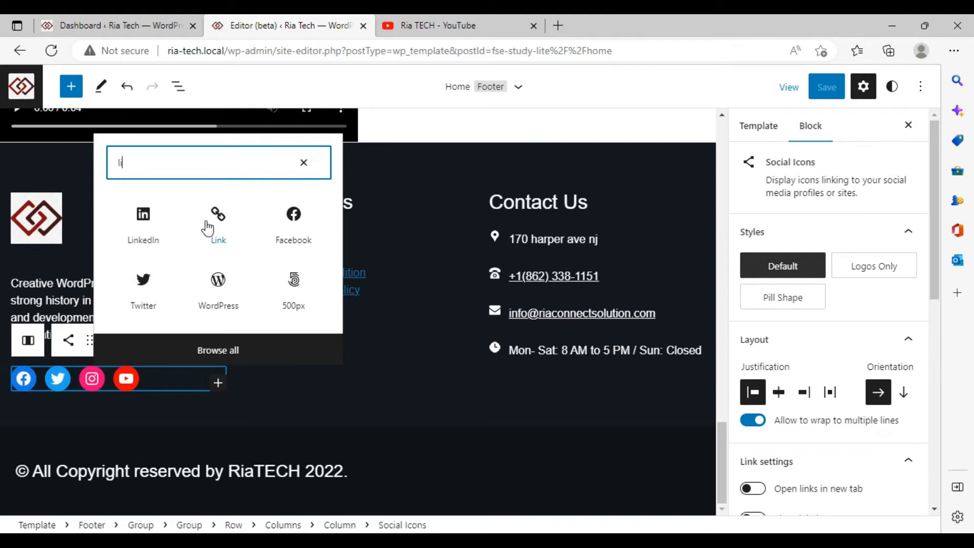
pyautogui.write('ink')
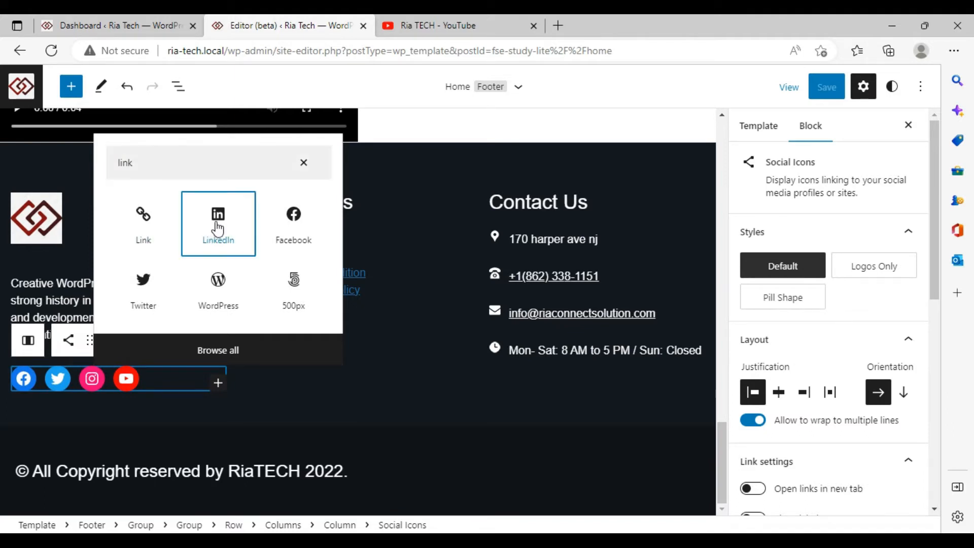
pyautogui.click(218, 215)
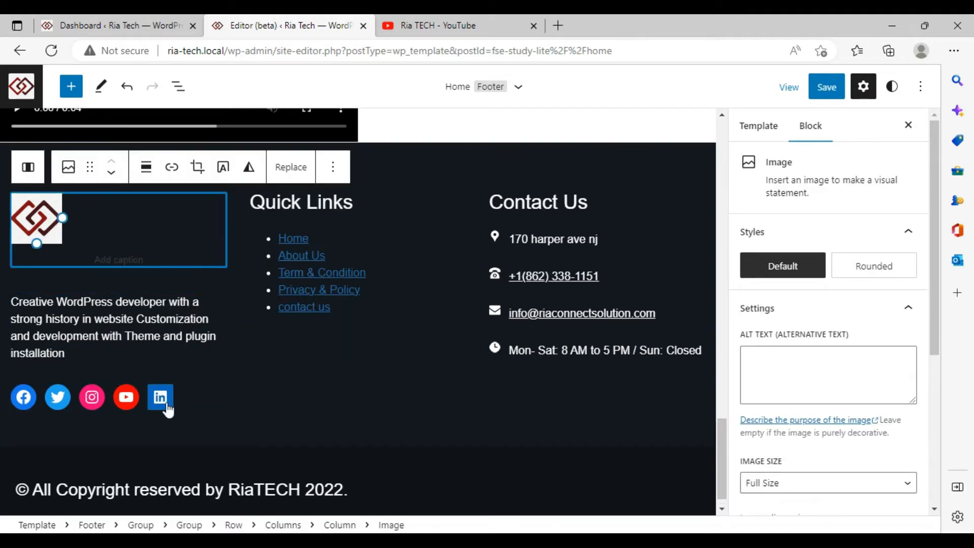
# - Link the LinkedIn icon to linkedin.com/in/riaconnect-solution-17b8b4241/ and begin saving the Footer
pyautogui.click(160, 396)
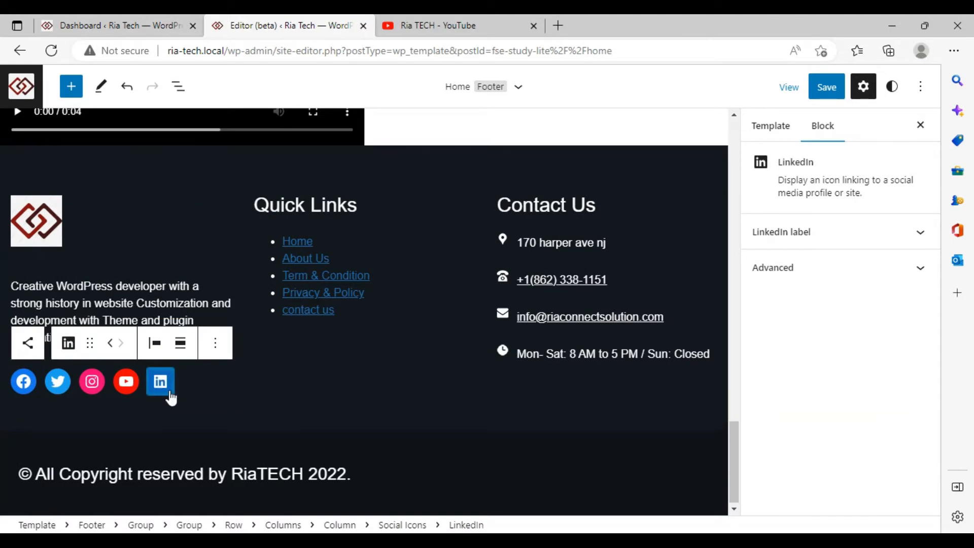
pyautogui.click(160, 382)
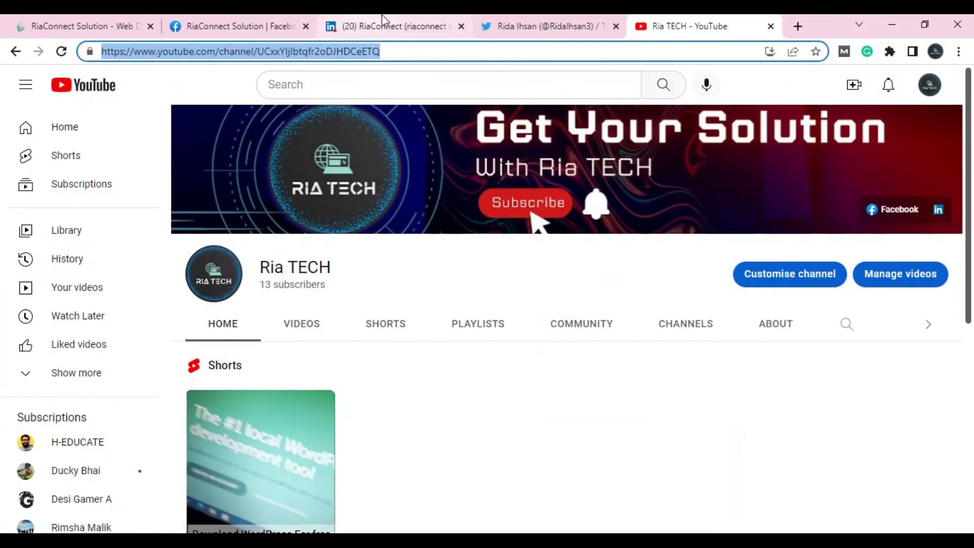
pyautogui.click(389, 26)
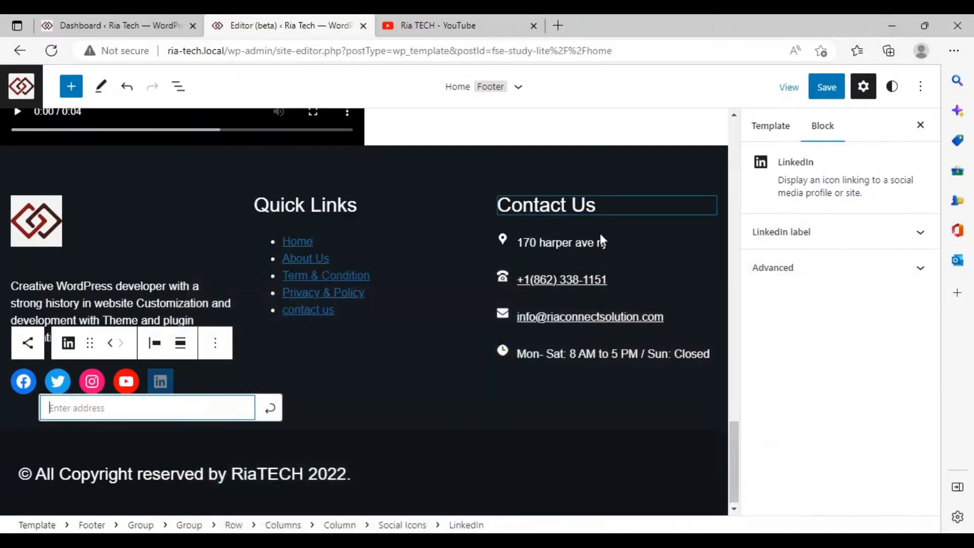
pyautogui.write('linkedin.com/in/riaconnect-solution-17b8b4241/')
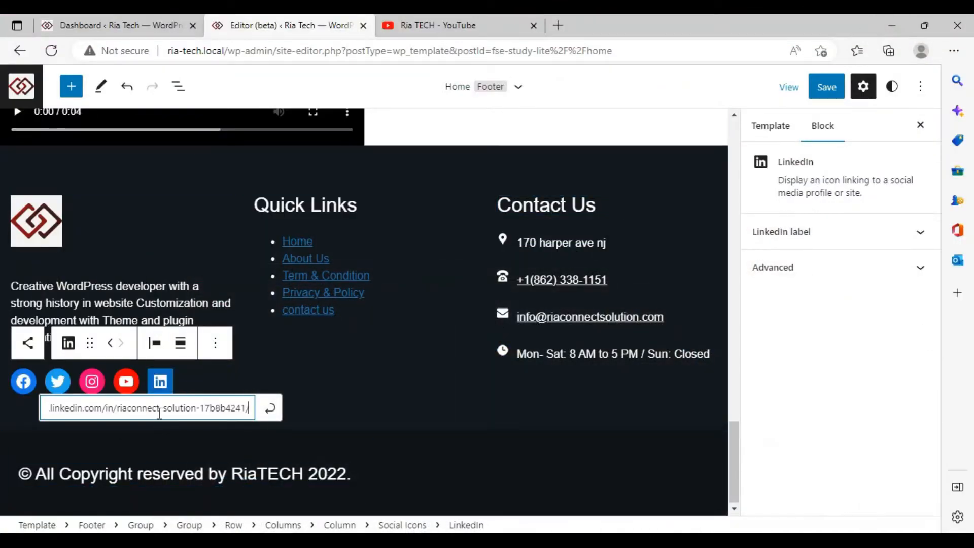
pyautogui.click(826, 87)
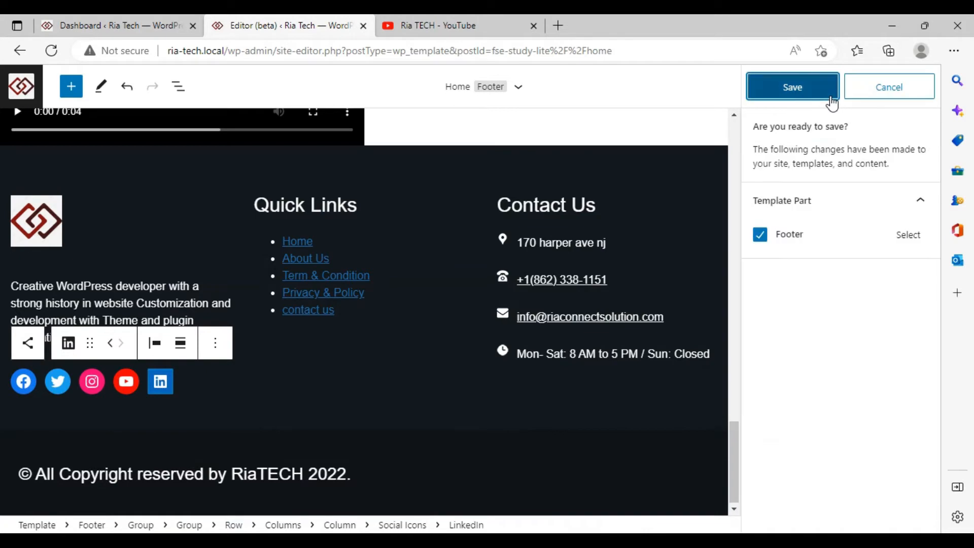
# - Confirm the Footer save, reload the live site, and test its LinkedIn icon
pyautogui.click(438, 26)
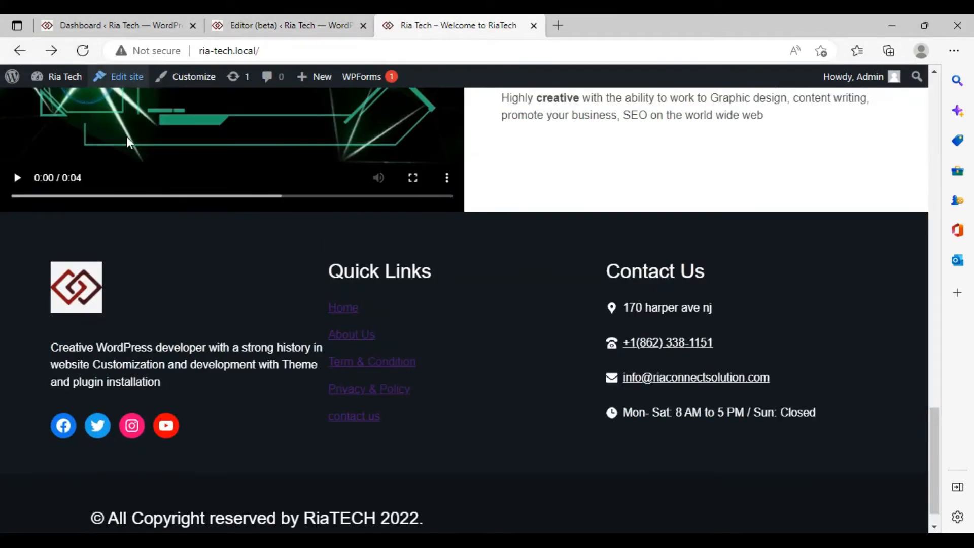
pyautogui.click(82, 50)
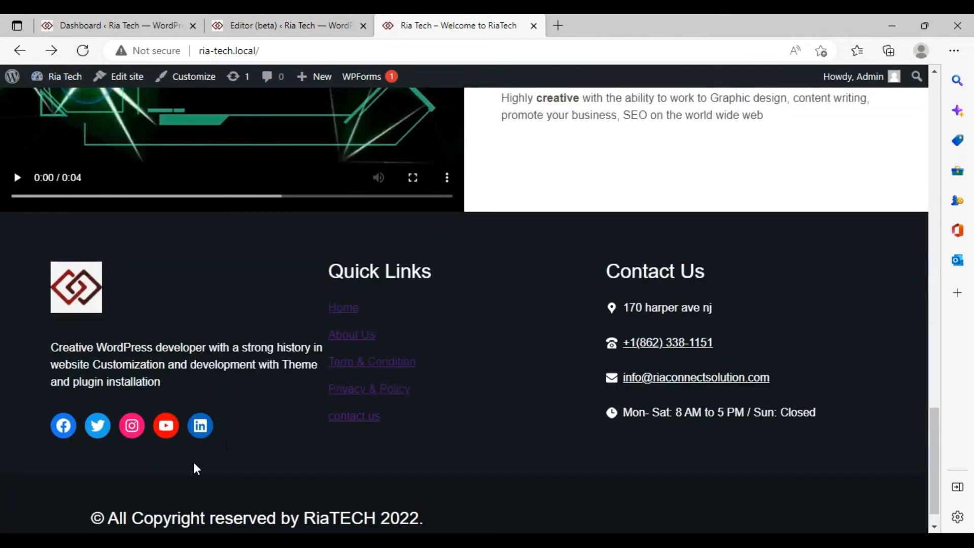
pyautogui.click(200, 425)
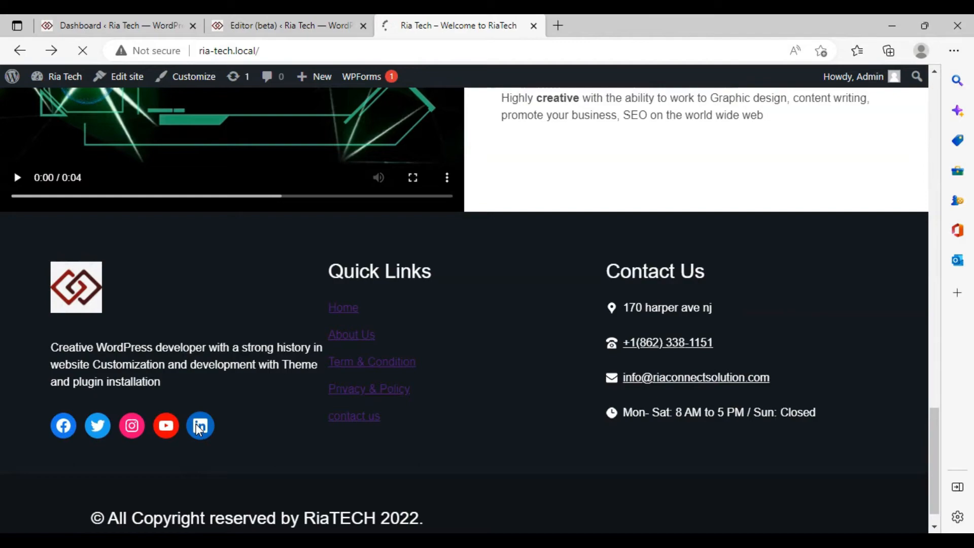
pyautogui.click(200, 426)
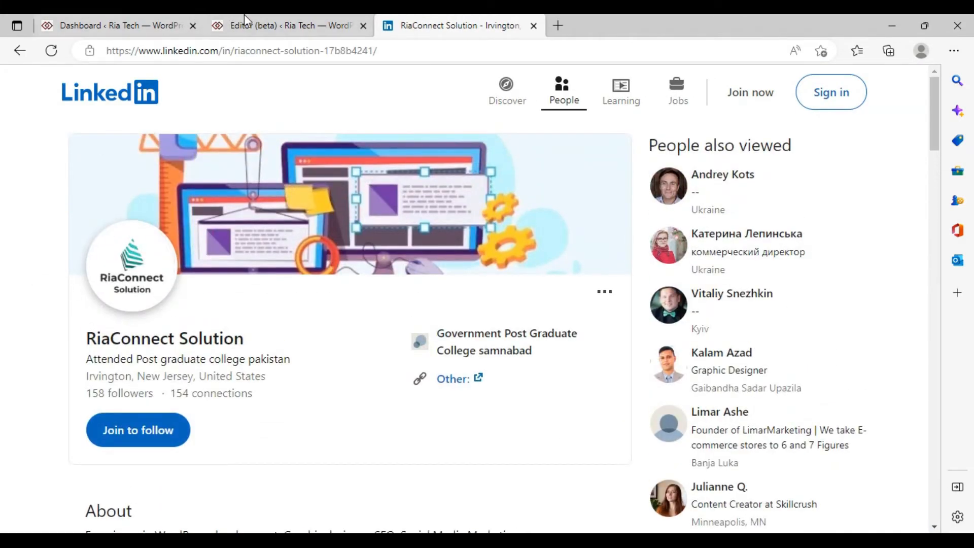
pyautogui.click(286, 26)
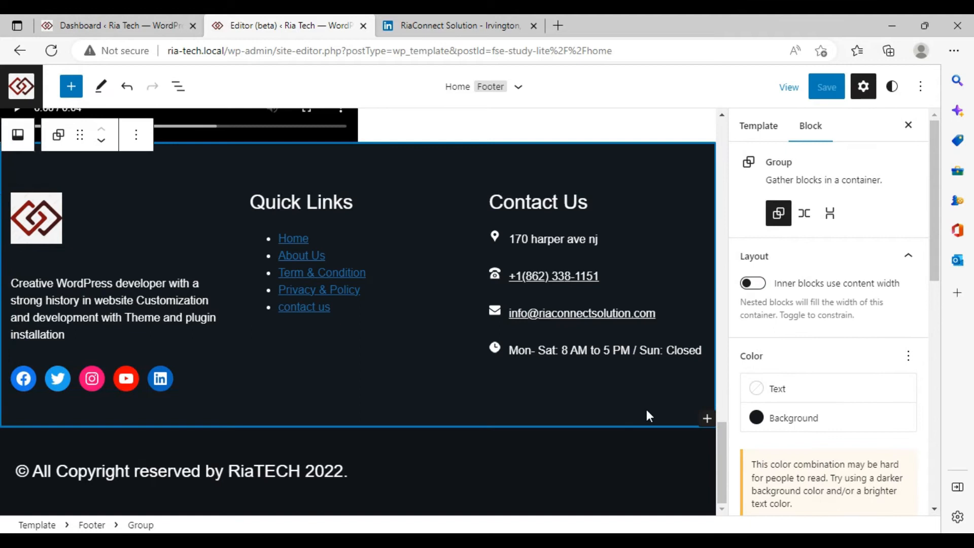
# - Insert a second Social Icons block into the footer group
pyautogui.click(706, 418)
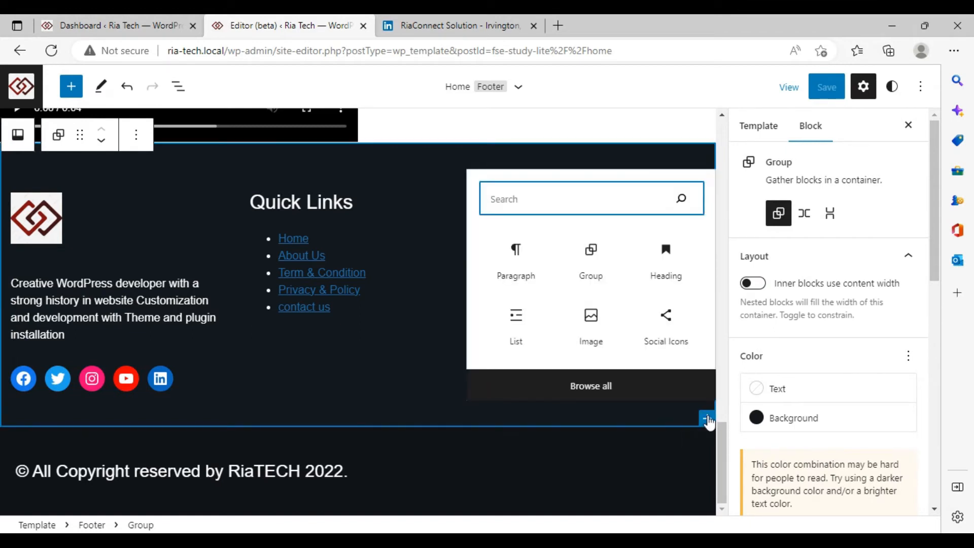
pyautogui.write('s')
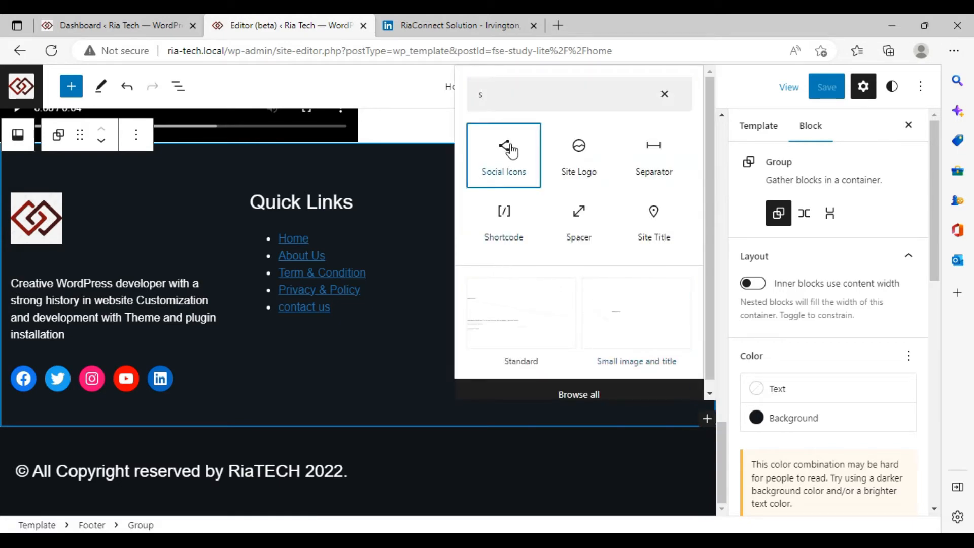
pyautogui.click(503, 147)
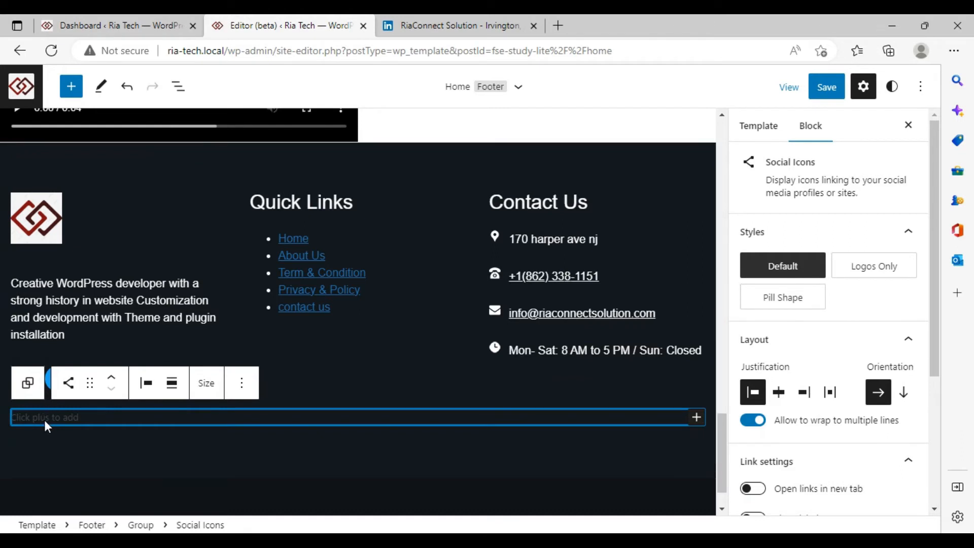
pyautogui.moveTo(130, 450)
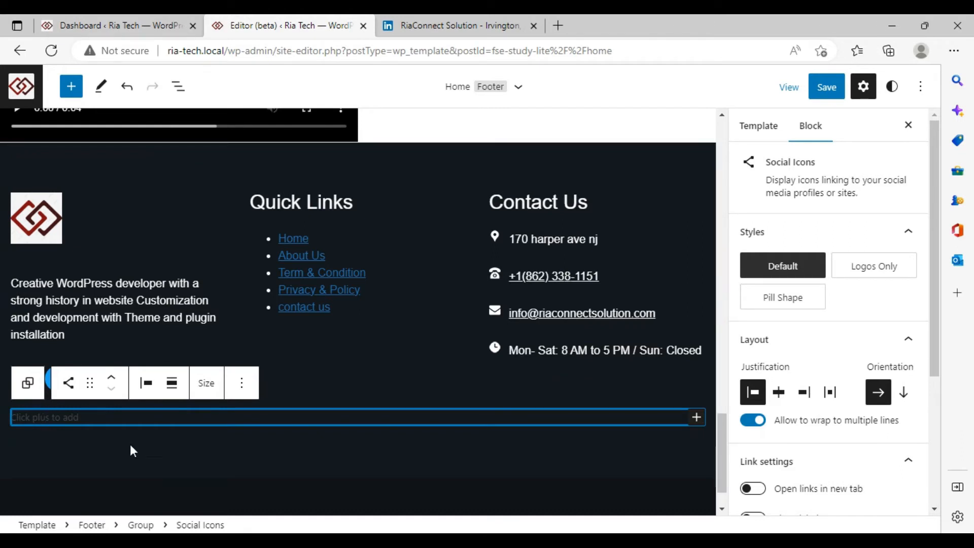
# - Add Facebook, LinkedIn and YouTube icons to the new social row
pyautogui.click(697, 417)
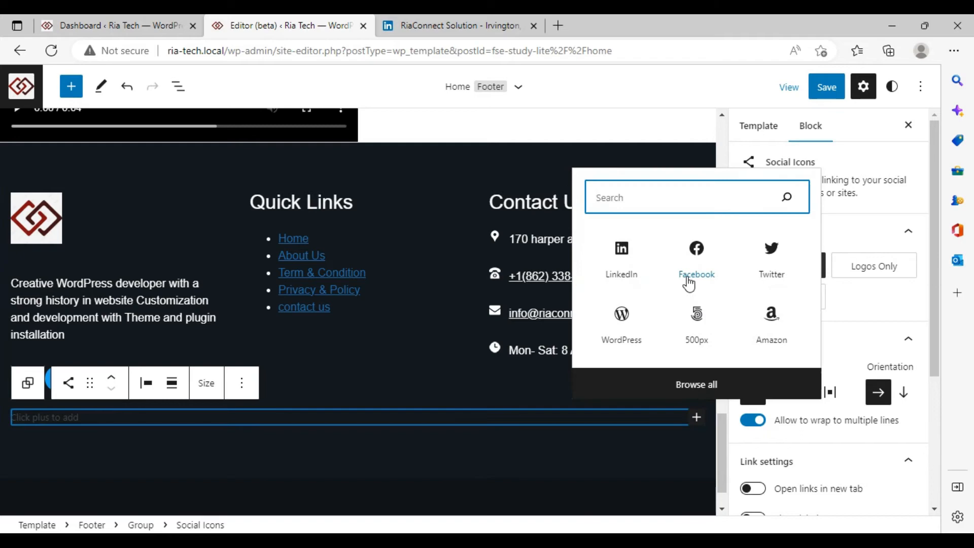
pyautogui.click(696, 249)
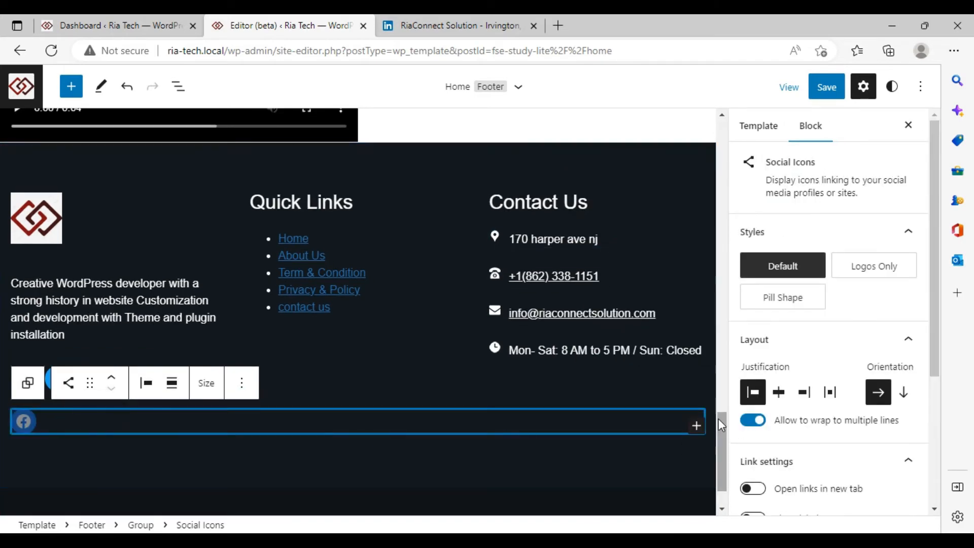
pyautogui.click(696, 424)
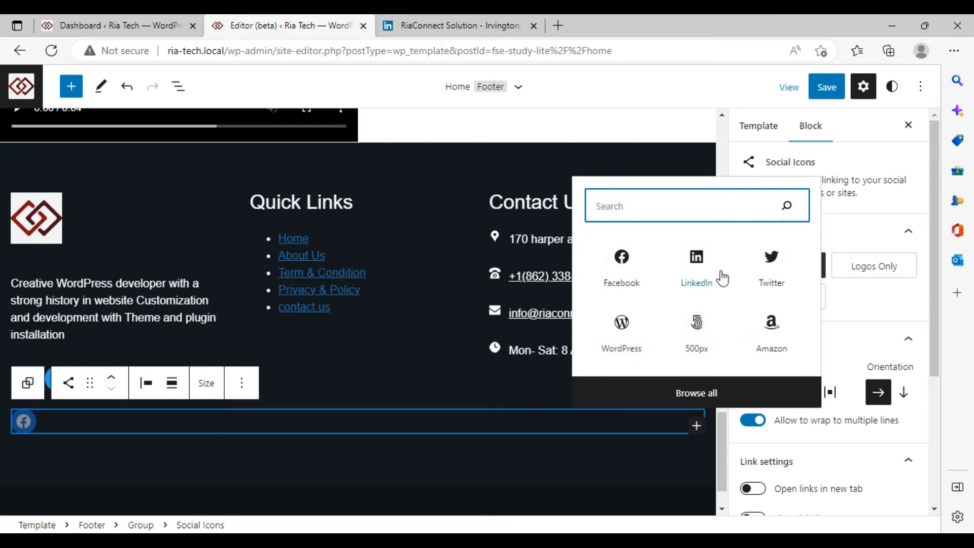
pyautogui.click(696, 258)
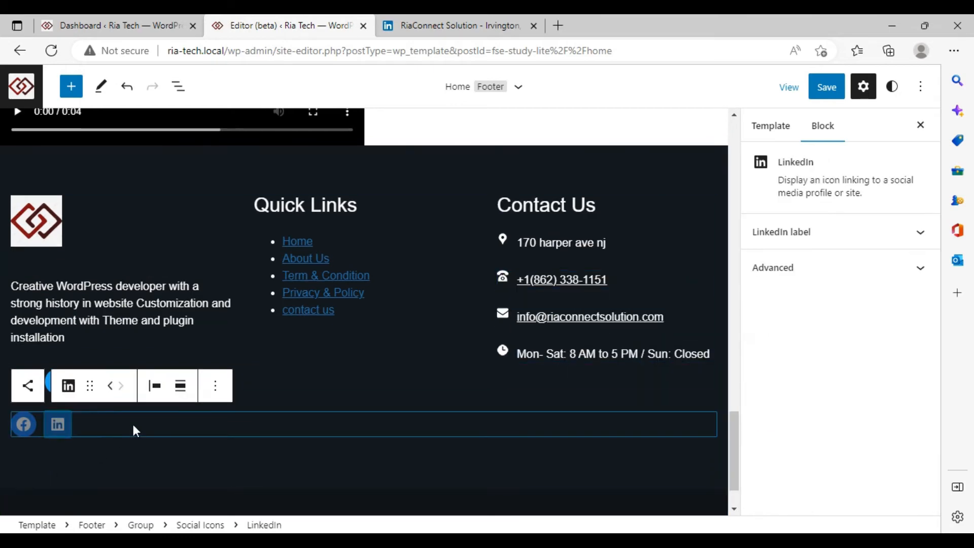
pyautogui.click(697, 425)
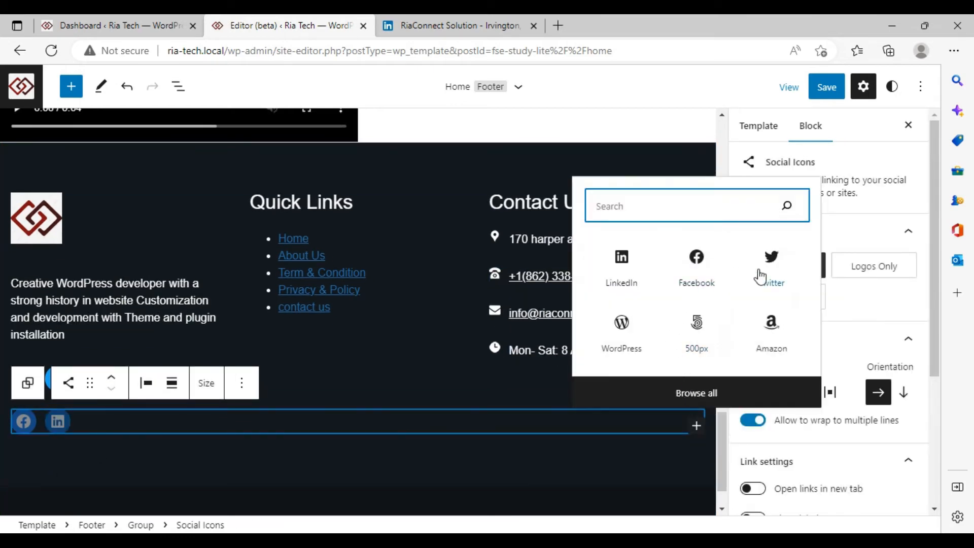
pyautogui.write('y')
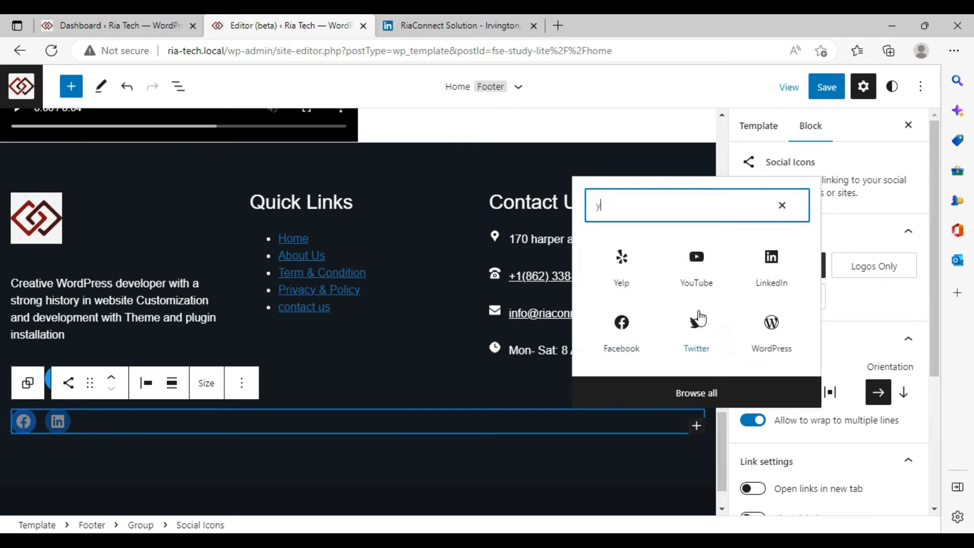
pyautogui.click(696, 257)
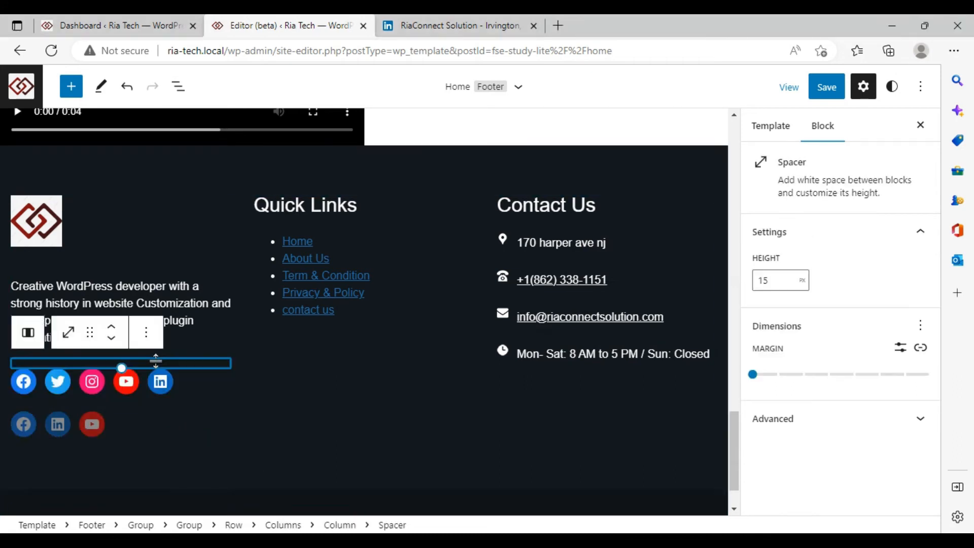
# - Link the new row's Facebook icon and copy the YouTube channel address from the first row
pyautogui.click(23, 381)
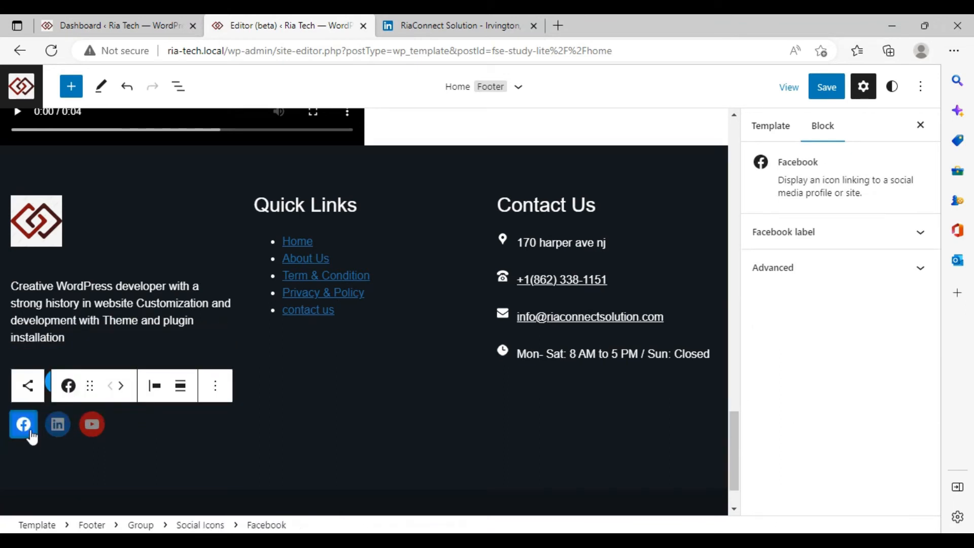
pyautogui.click(20, 425)
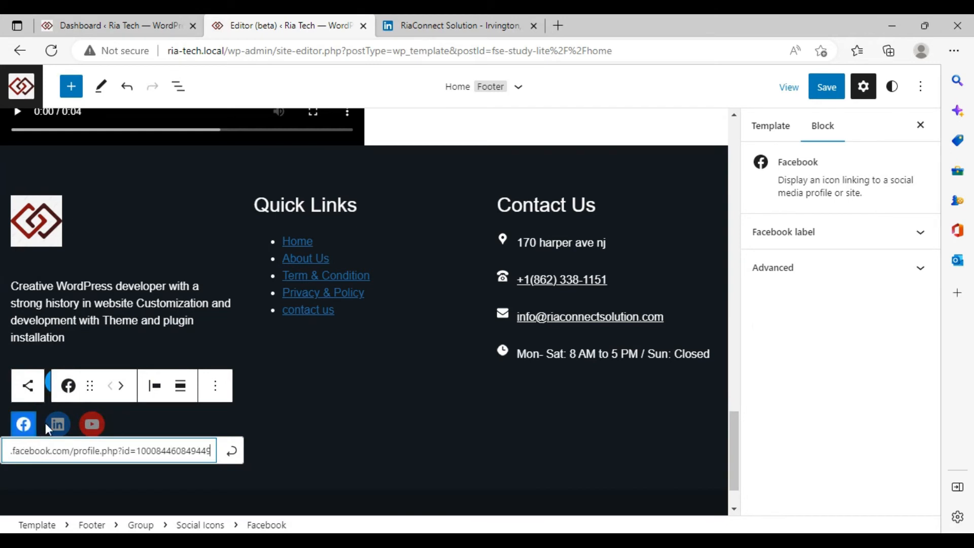
pyautogui.click(56, 424)
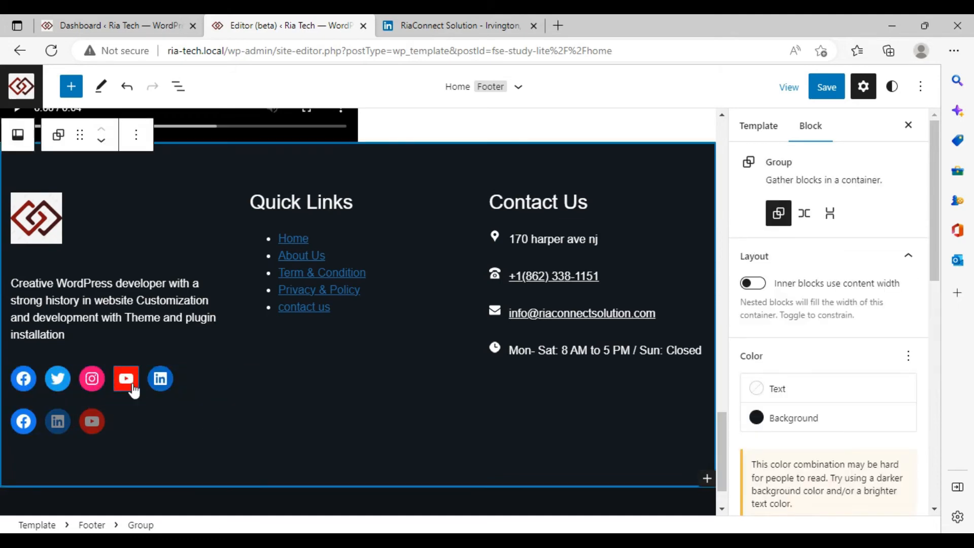
pyautogui.click(126, 378)
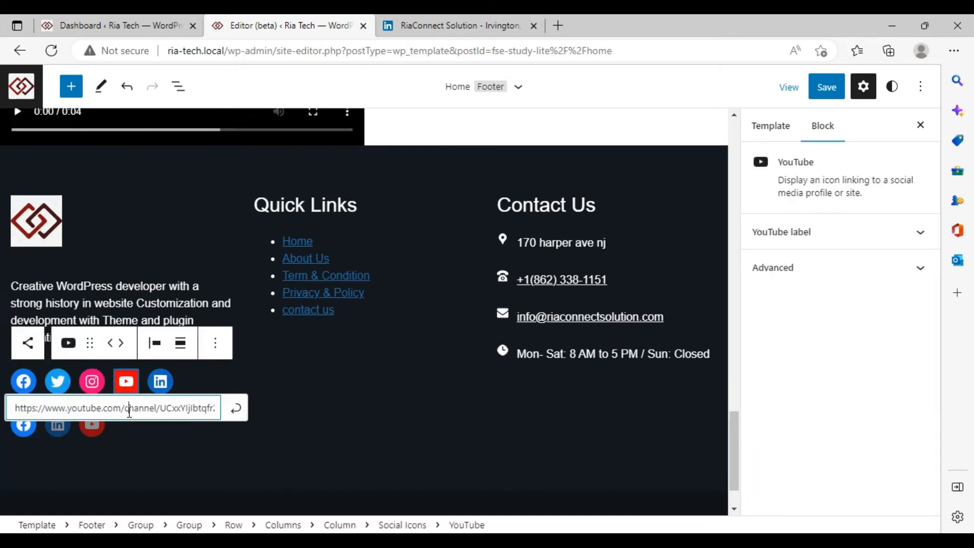
pyautogui.tripleClick(112, 408)
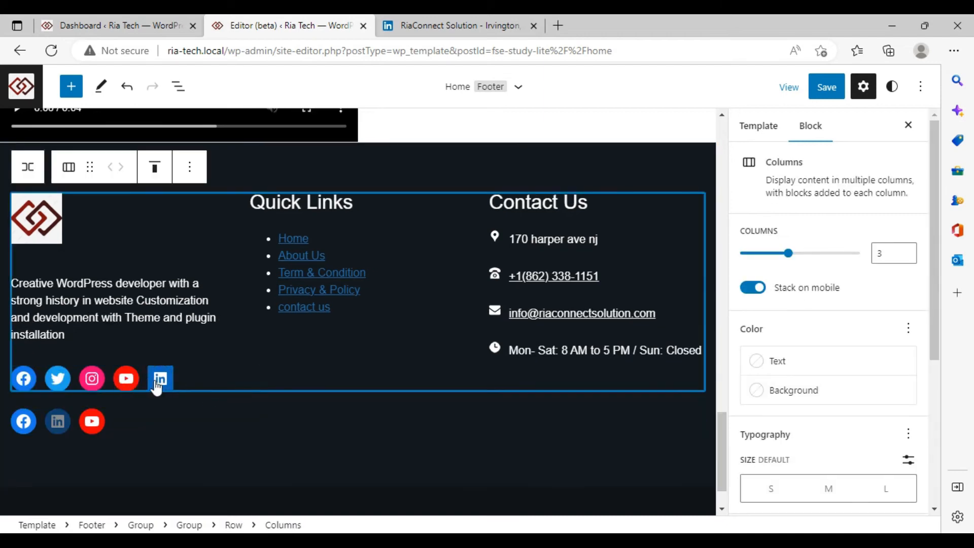
# - Link the LinkedIn icon to linkedin.com/in/riaconnect-solution-17b8b4241/
pyautogui.click(159, 378)
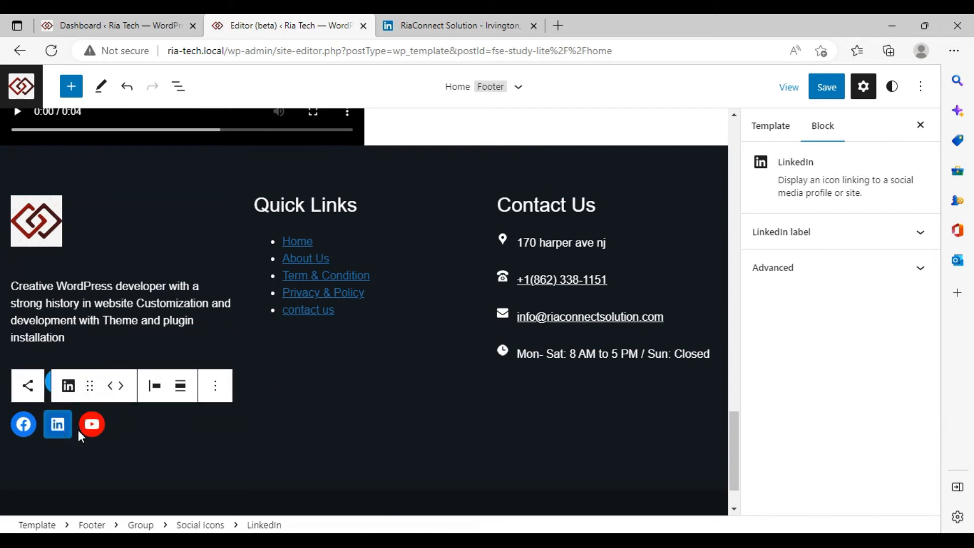
pyautogui.click(56, 424)
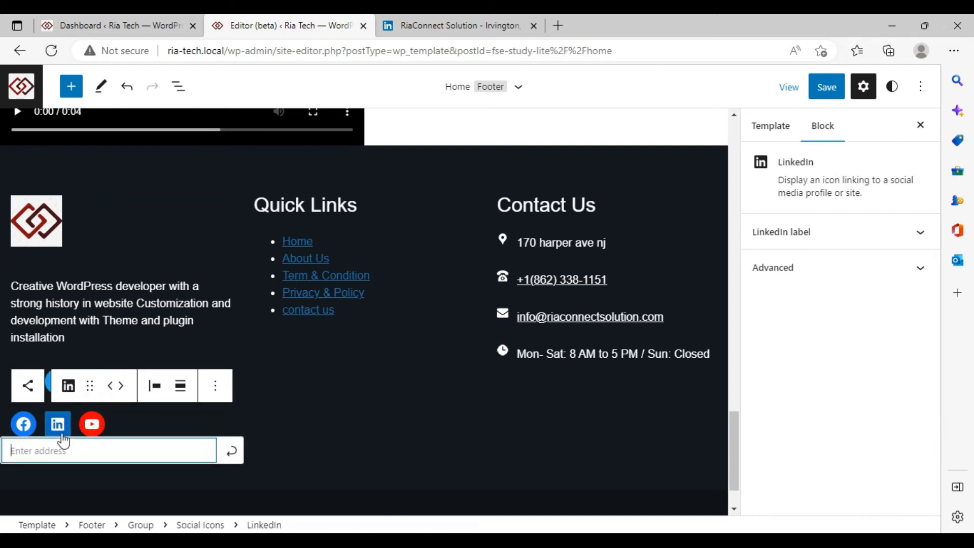
pyautogui.write('linkedin.com/in/riaconnect-solution-17b8b4241/')
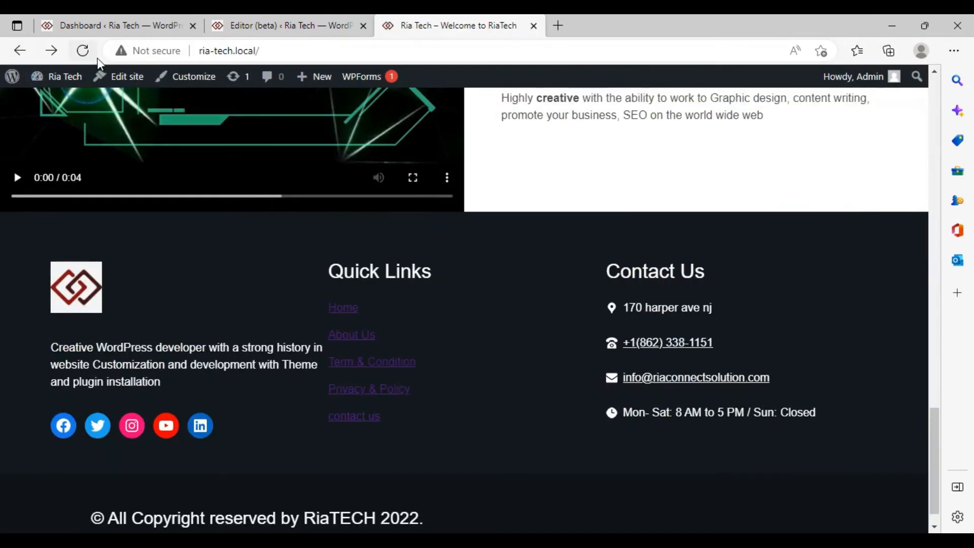
# - Reload the live homepage and scroll to the footer's second social icon row
pyautogui.click(82, 50)
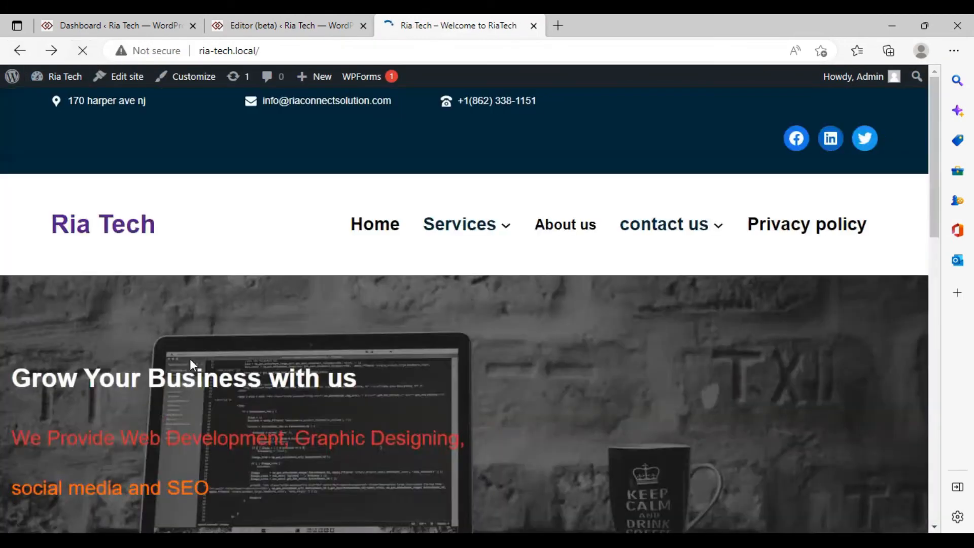
pyautogui.scroll(-3)
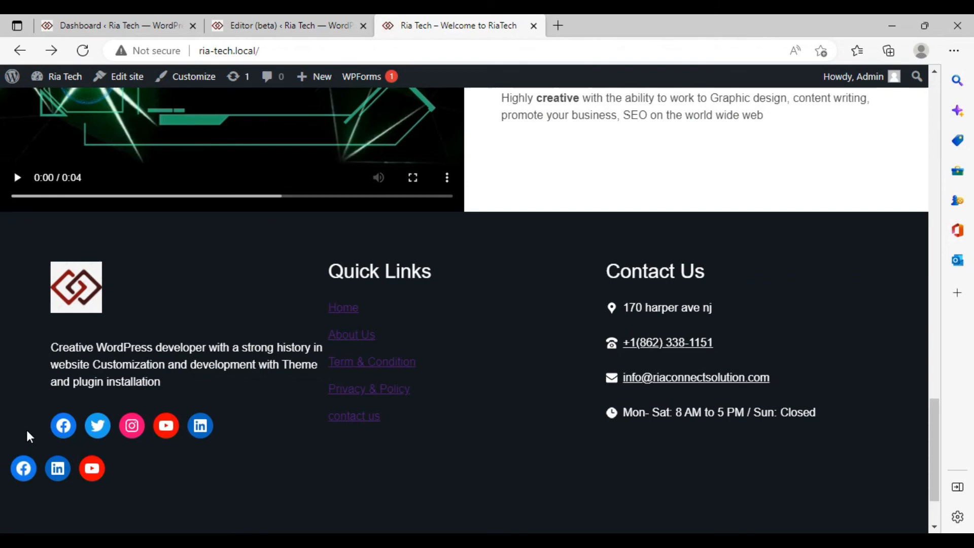
pyautogui.moveTo(57, 469)
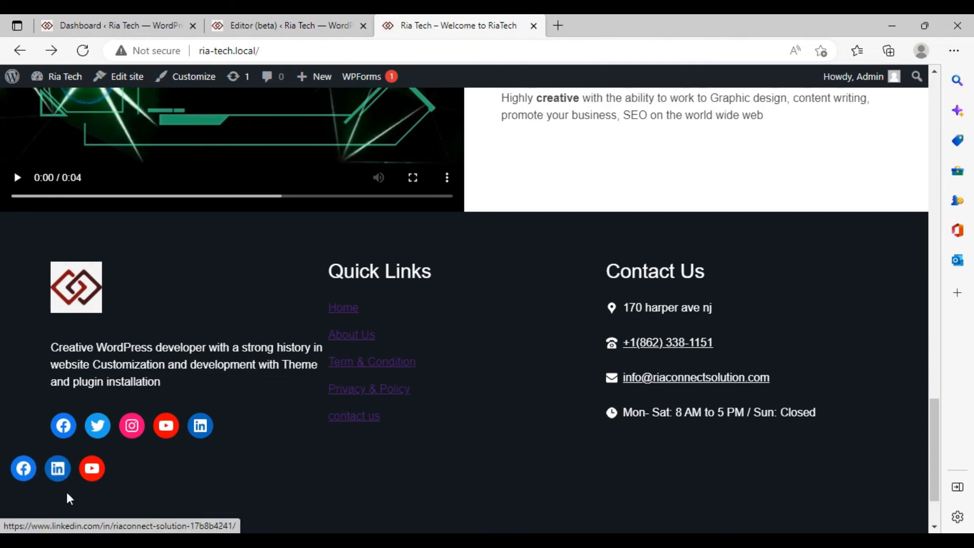
pyautogui.moveTo(95, 482)
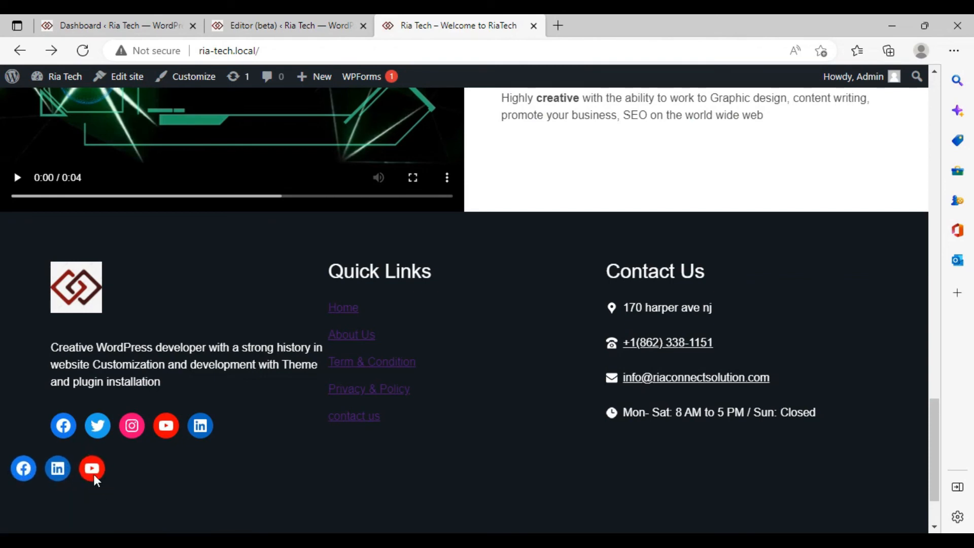
pyautogui.moveTo(39, 416)
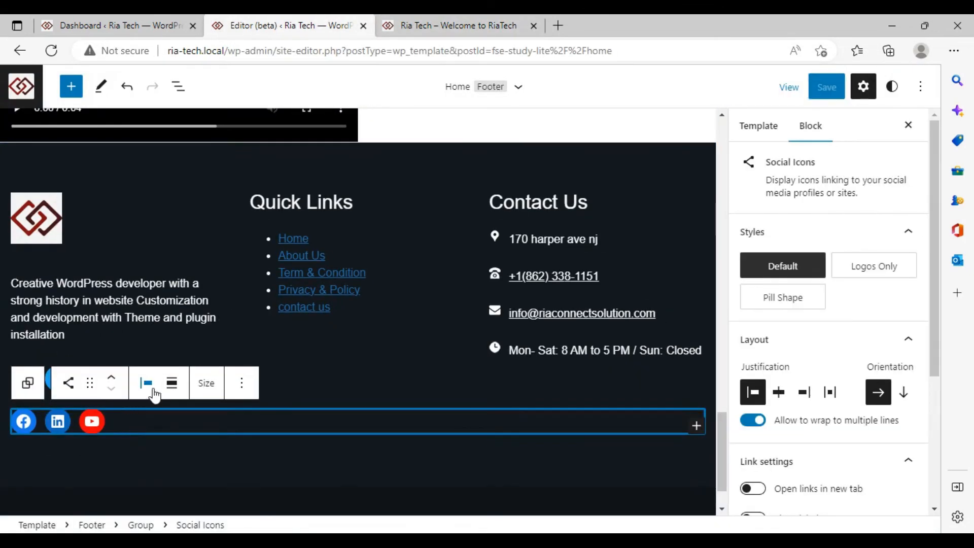
# - Justify the second Social Icons row's items to the right
pyautogui.click(778, 392)
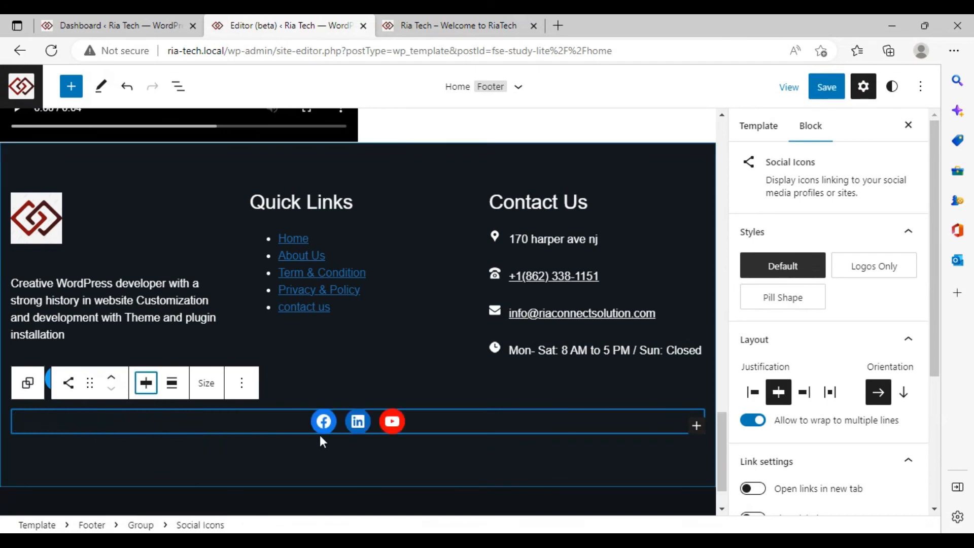
pyautogui.click(145, 383)
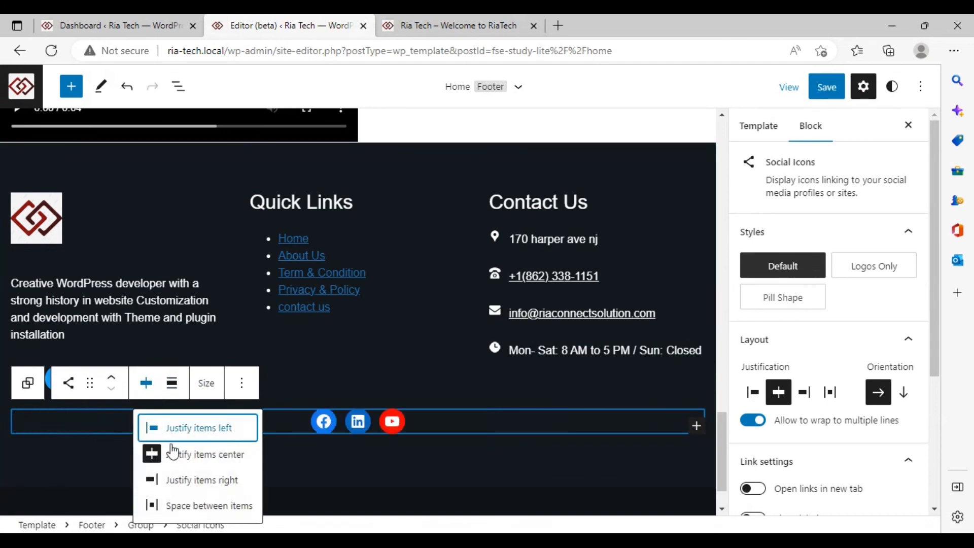
pyautogui.click(200, 480)
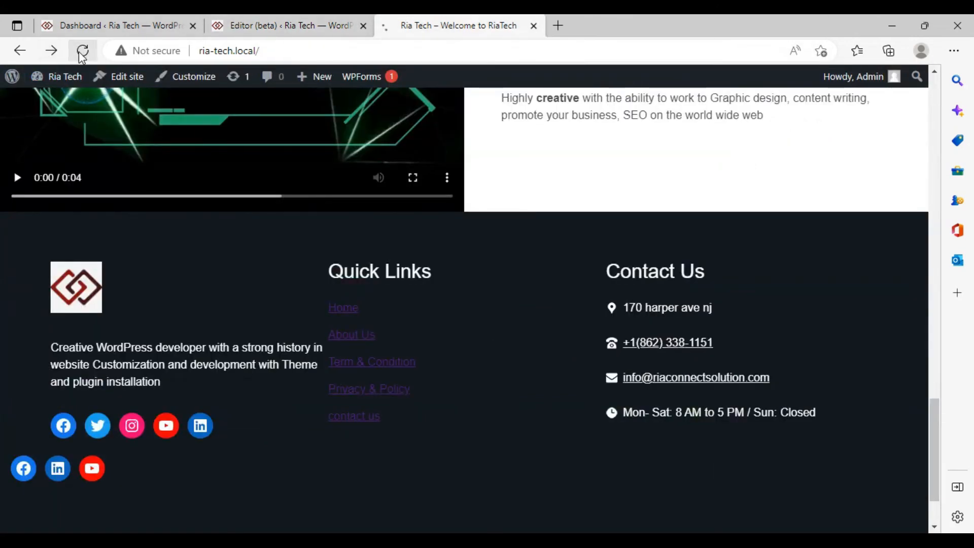
# - Reload the live homepage to check the right-aligned social icons row
pyautogui.click(82, 51)
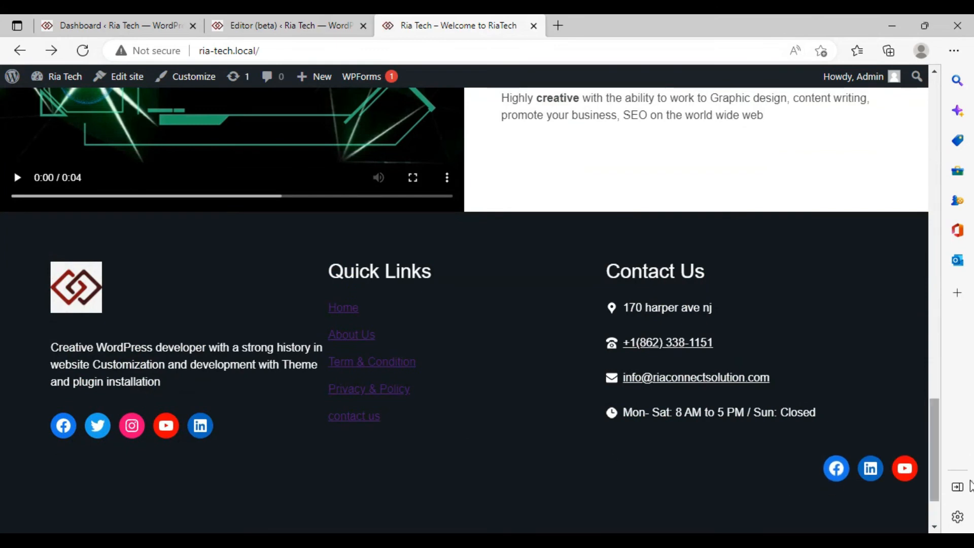
pyautogui.moveTo(101, 469)
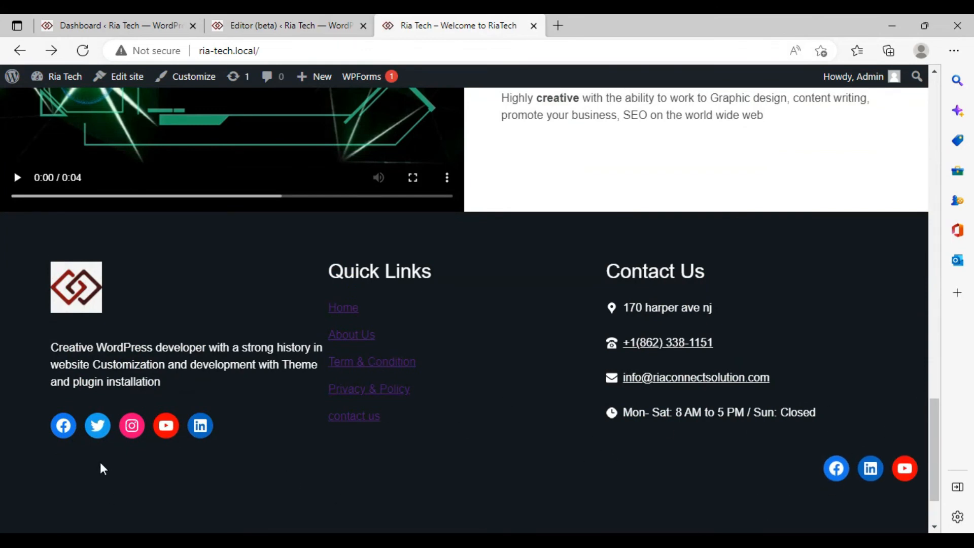
pyautogui.moveTo(125, 477)
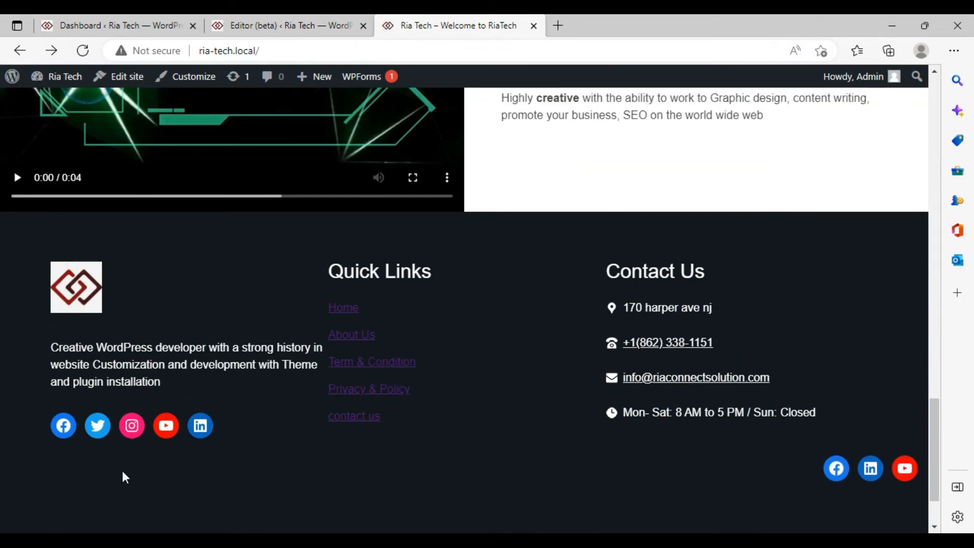